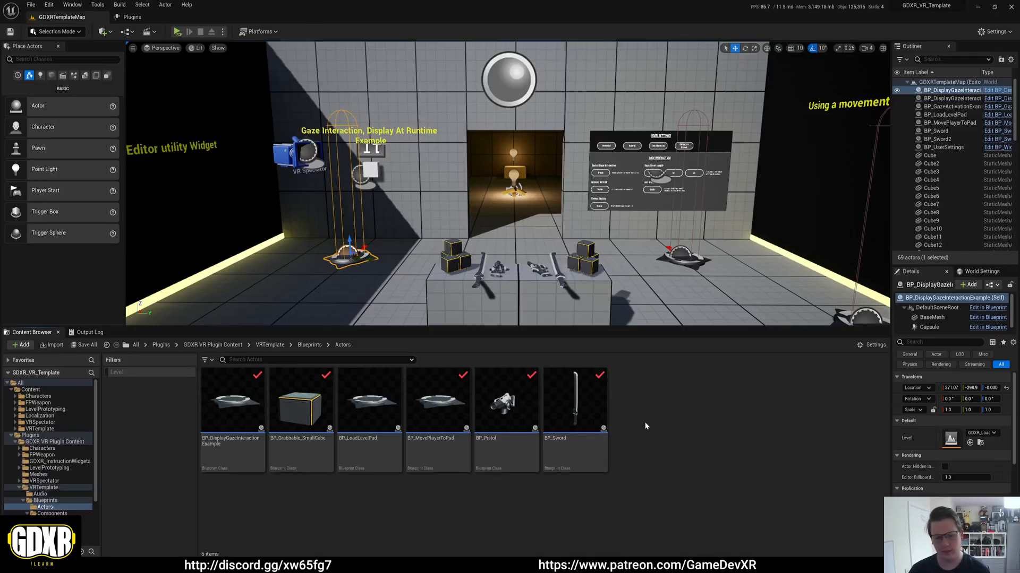
pyautogui.moveTo(641, 415)
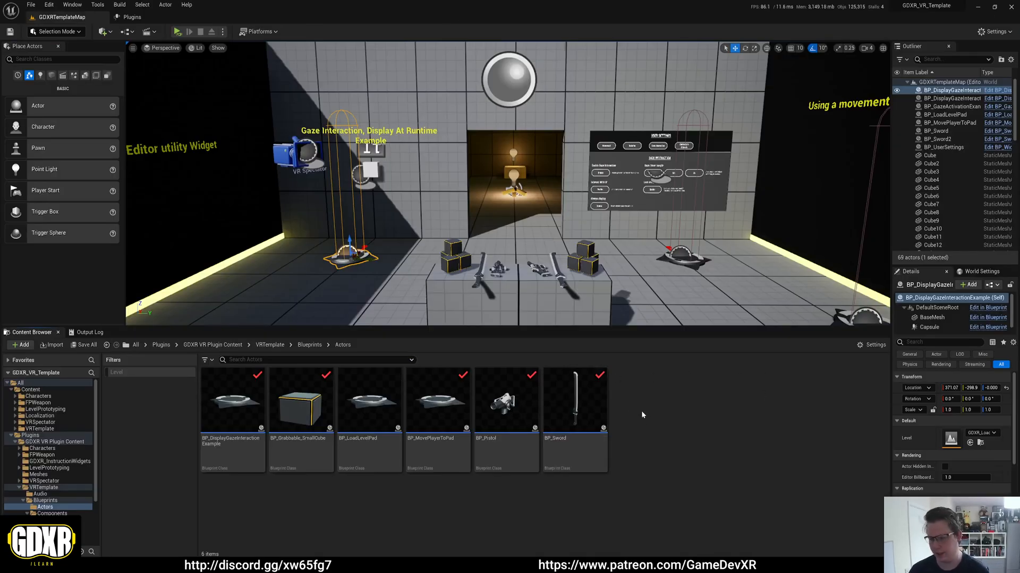
pyautogui.moveTo(232, 400)
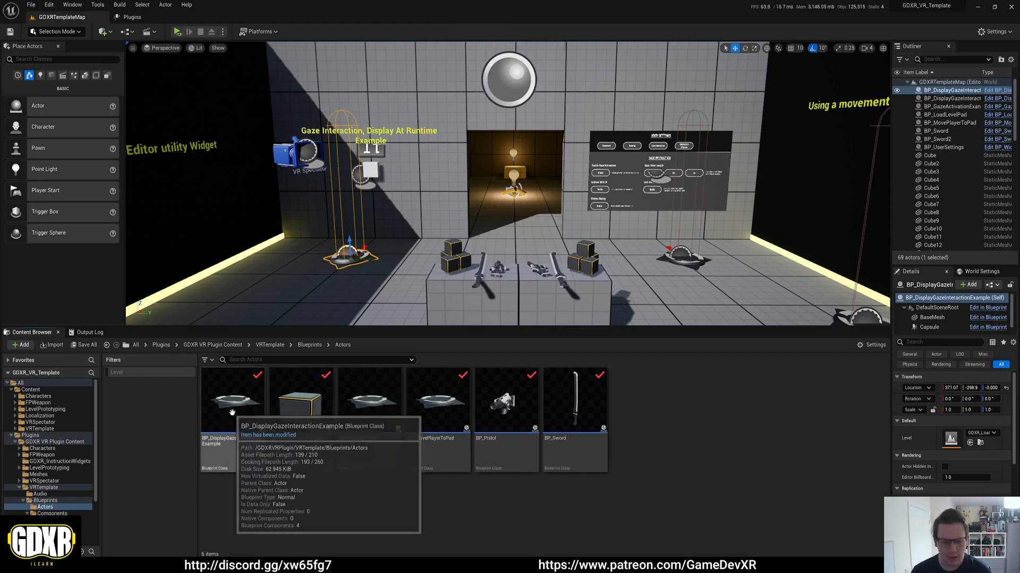
# - Browse to VRTemplate > Blueprints > Components > GazeInteraction in the Content Browser
pyautogui.click(269, 344)
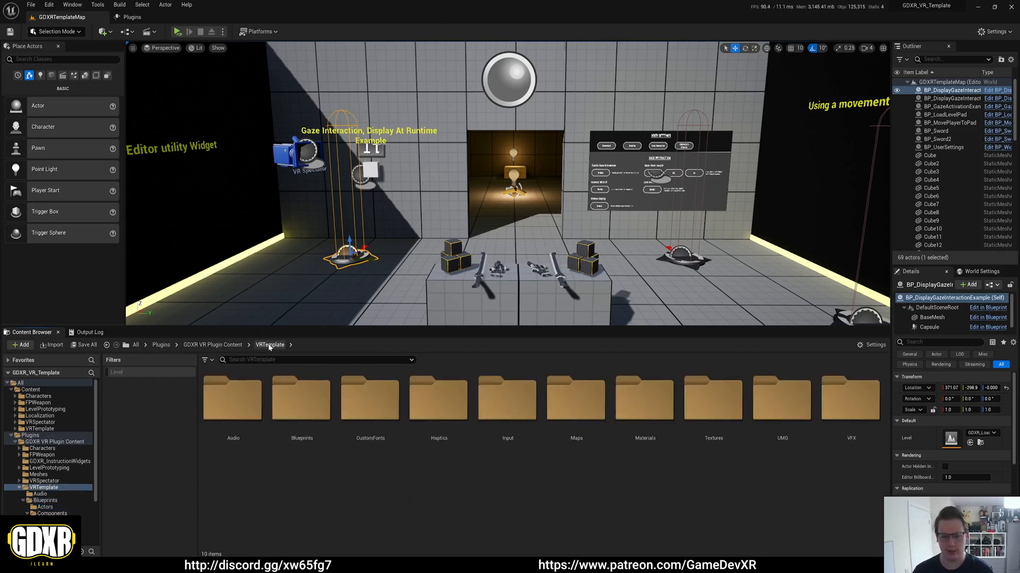
pyautogui.click(369, 400)
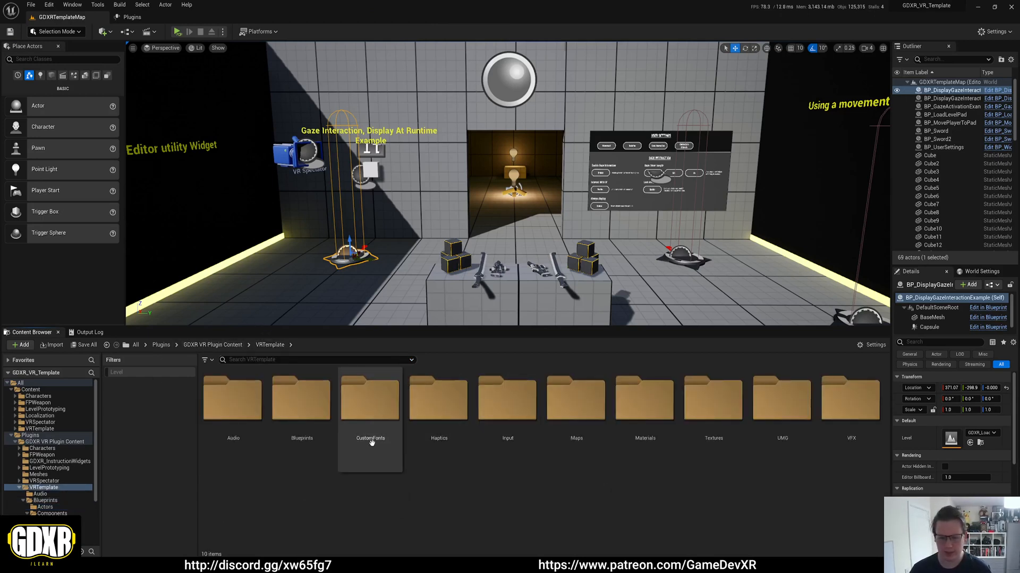
pyautogui.doubleClick(301, 400)
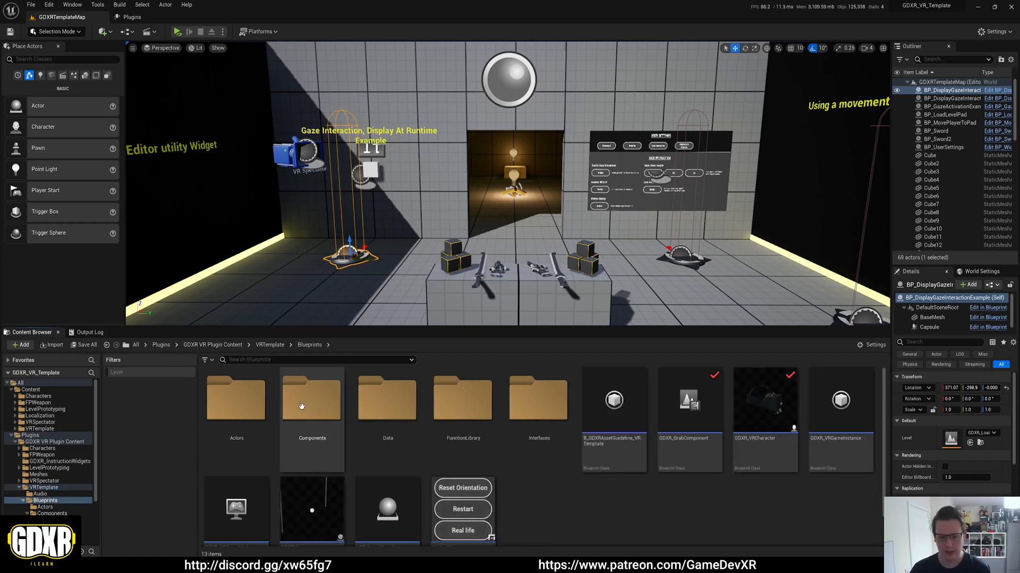
pyautogui.doubleClick(311, 400)
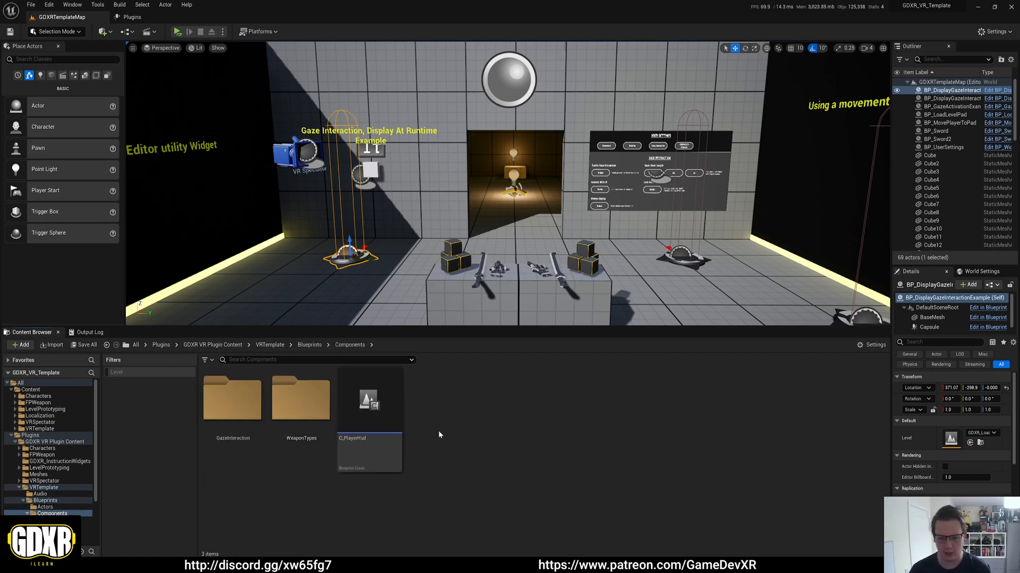
pyautogui.doubleClick(233, 398)
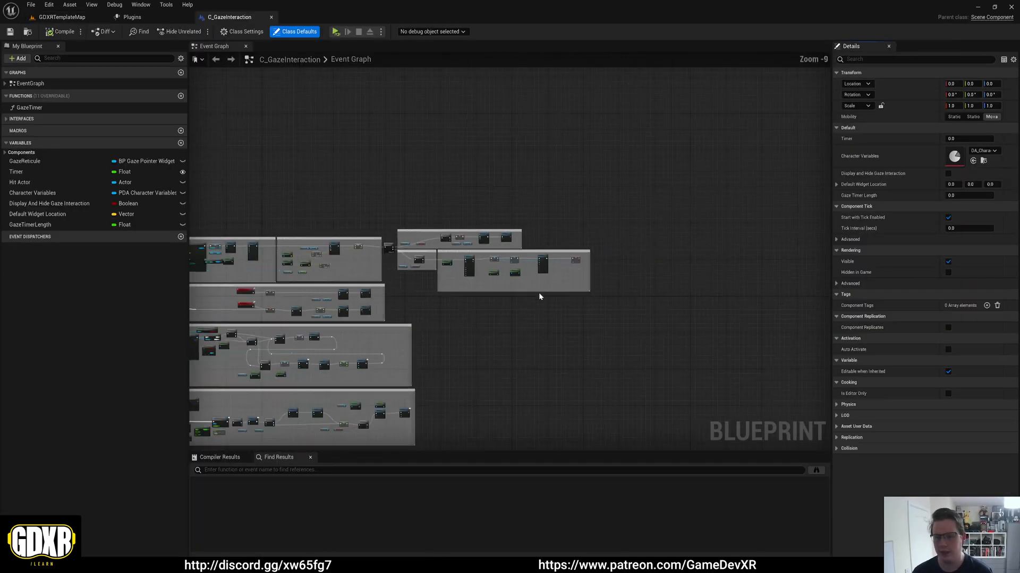
# - Zoom into the C_GazeInteraction event graph to read its commented node groups
pyautogui.scroll(3)
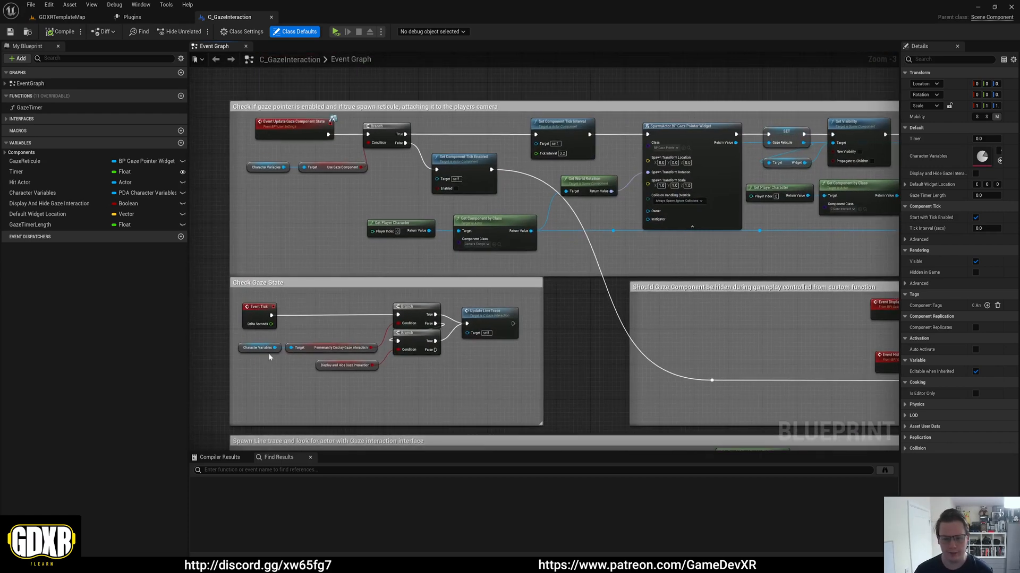
pyautogui.moveTo(328, 259)
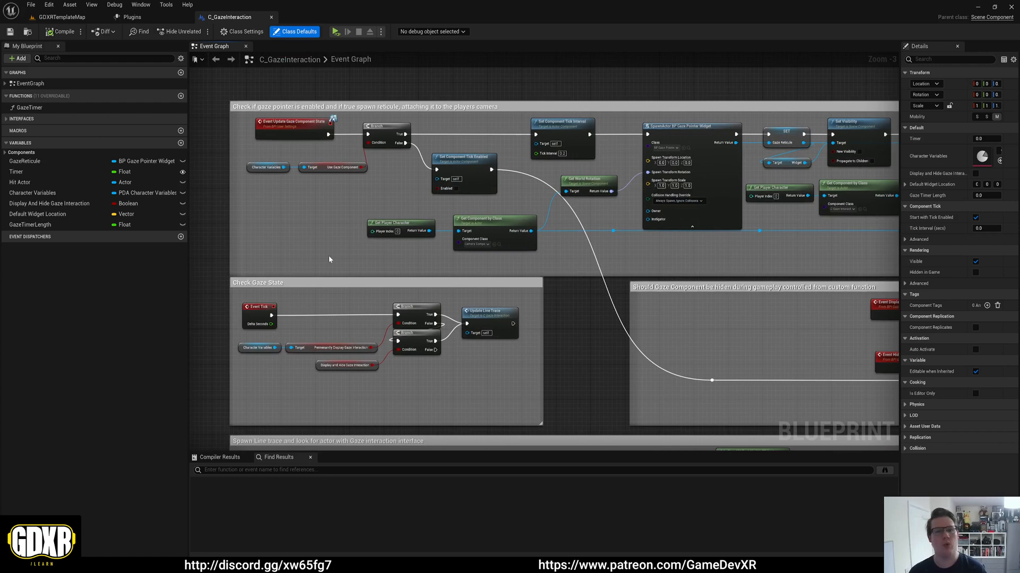
pyautogui.moveTo(389, 189)
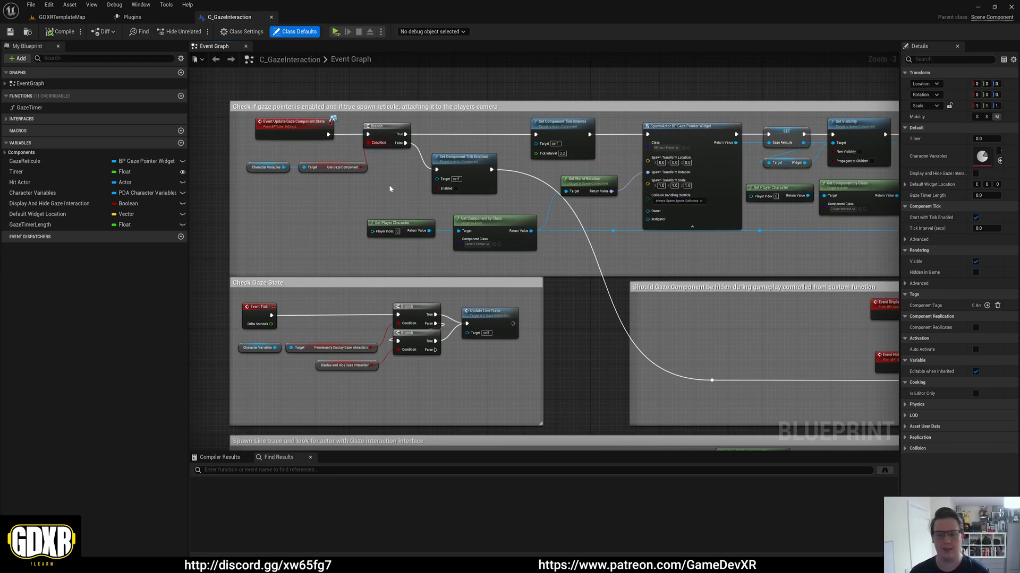
pyautogui.moveTo(473, 194)
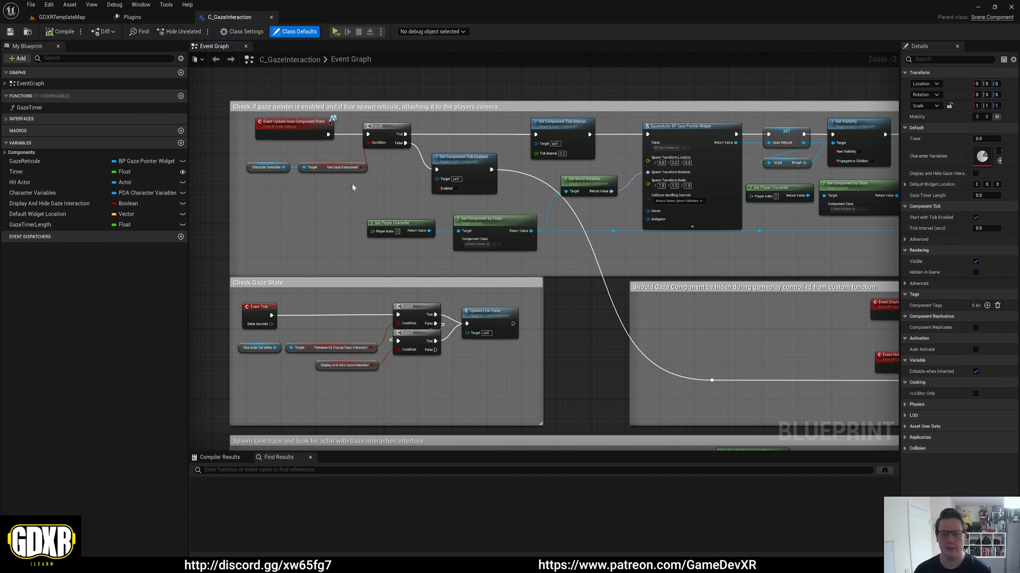
pyautogui.moveTo(481, 182)
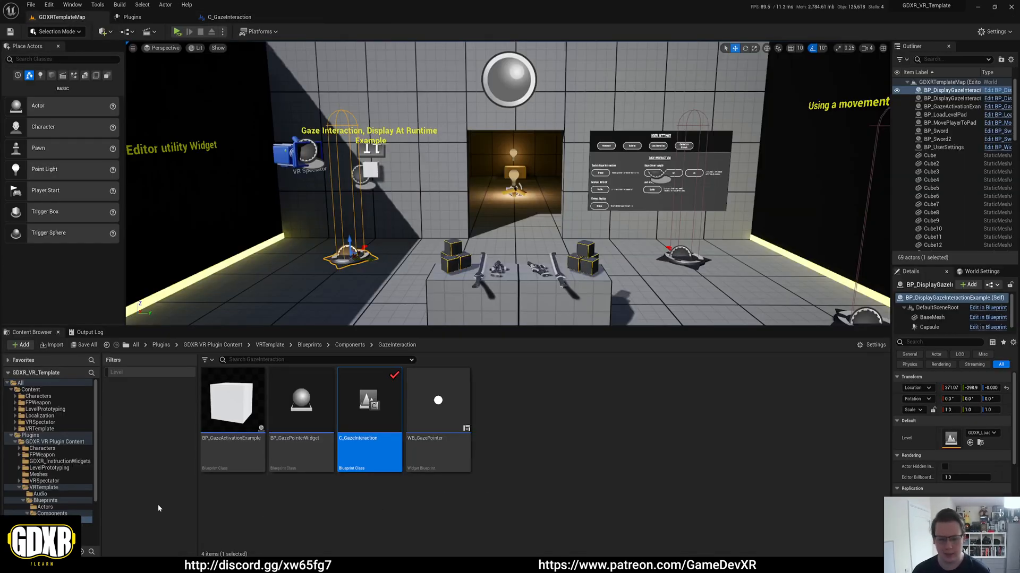
# - Return to the Blueprints folder and select the C_GazeInteraction component in GDXR_VRCharacter
pyautogui.click(30, 501)
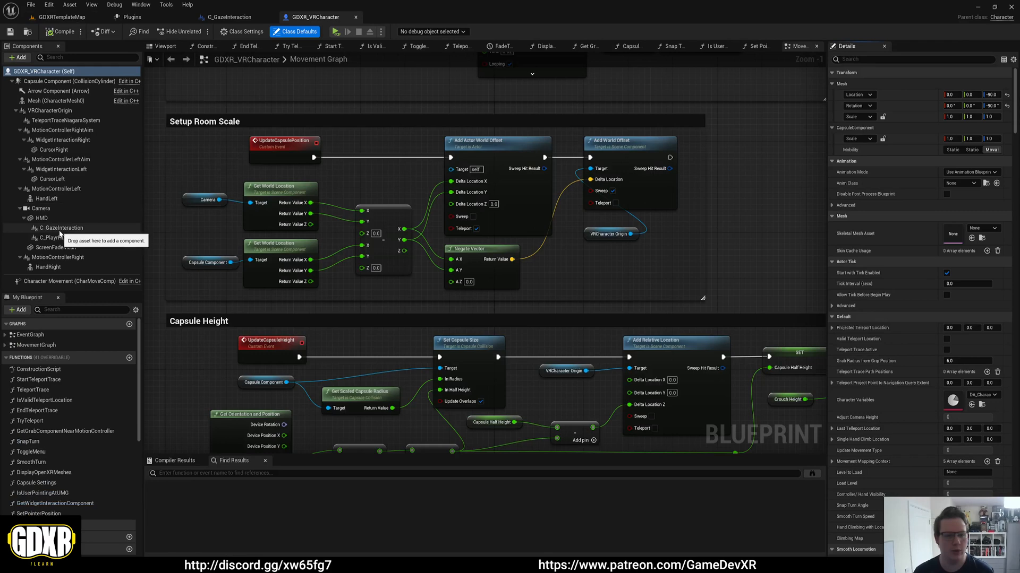
pyautogui.click(62, 228)
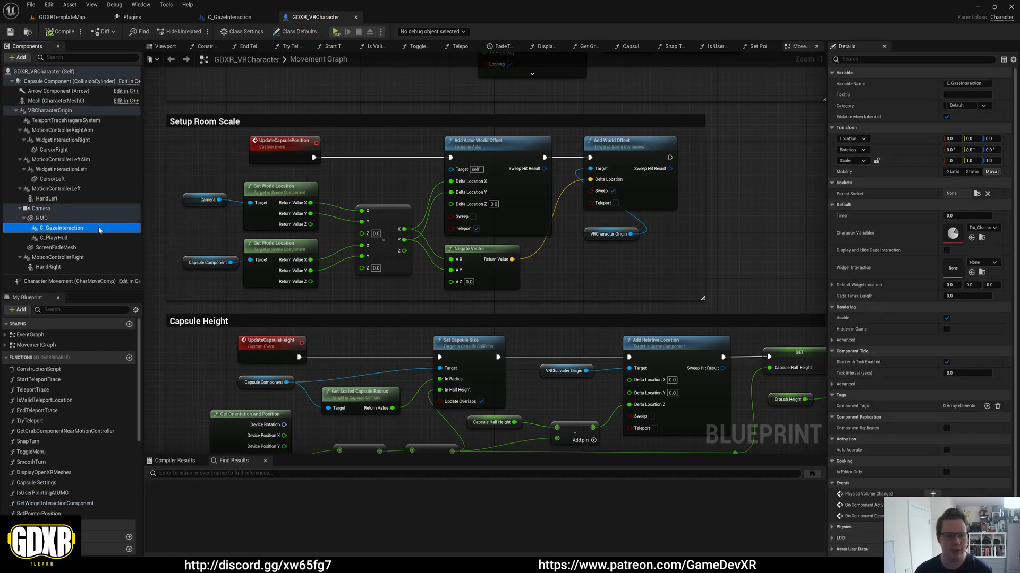
pyautogui.moveTo(99, 233)
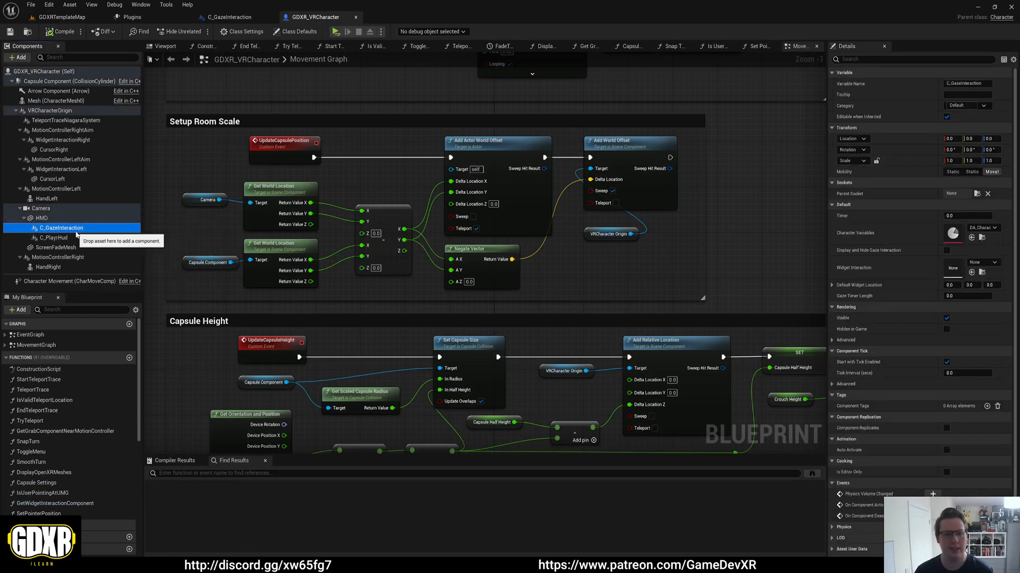
pyautogui.moveTo(793, 227)
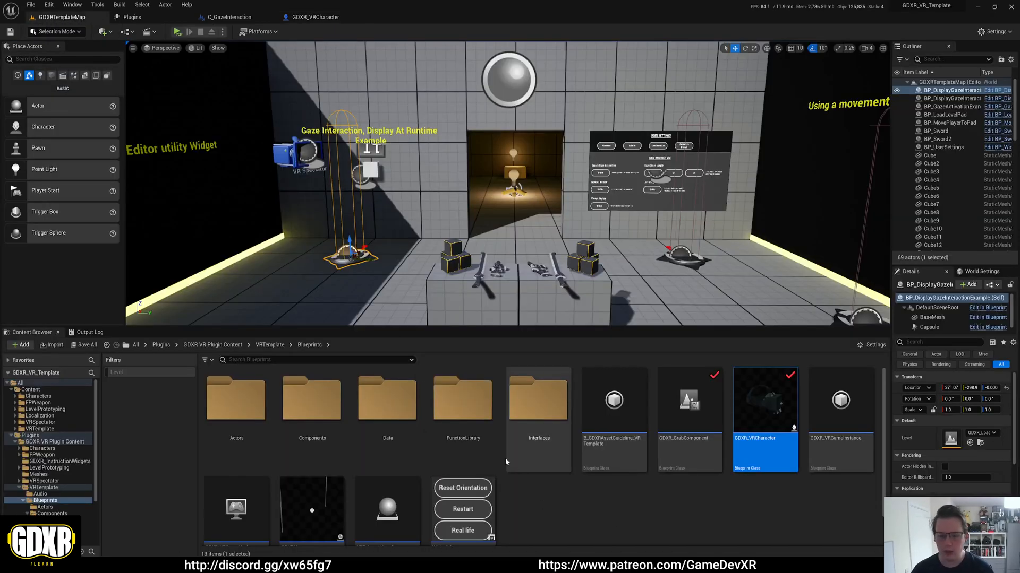
pyautogui.moveTo(388, 397)
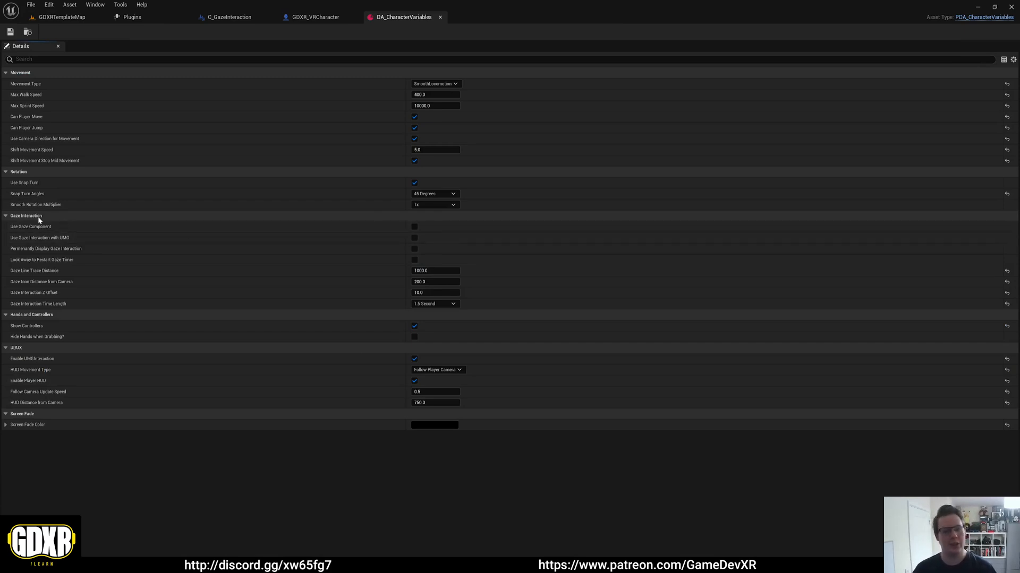
pyautogui.moveTo(112, 238)
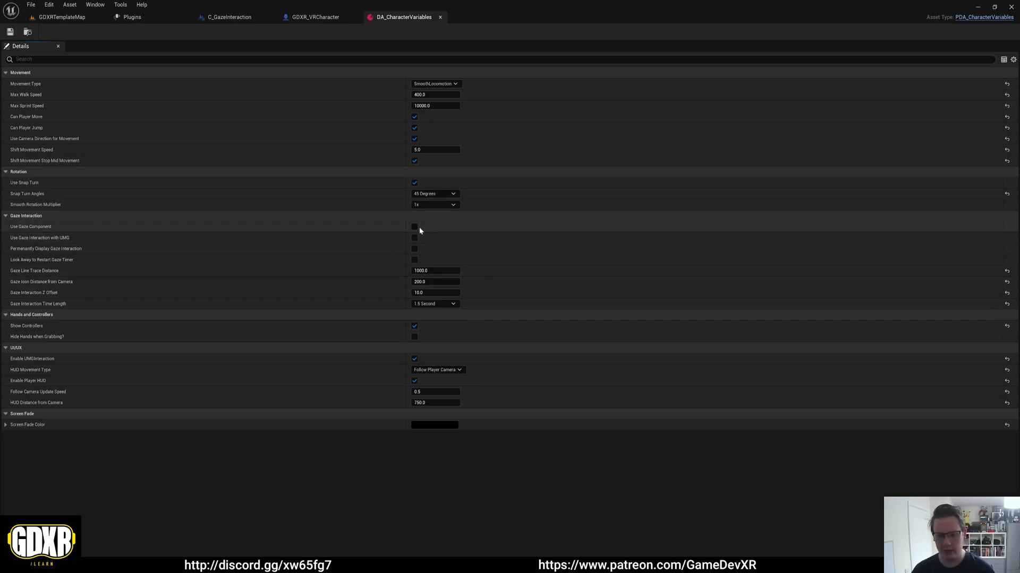
pyautogui.moveTo(45, 244)
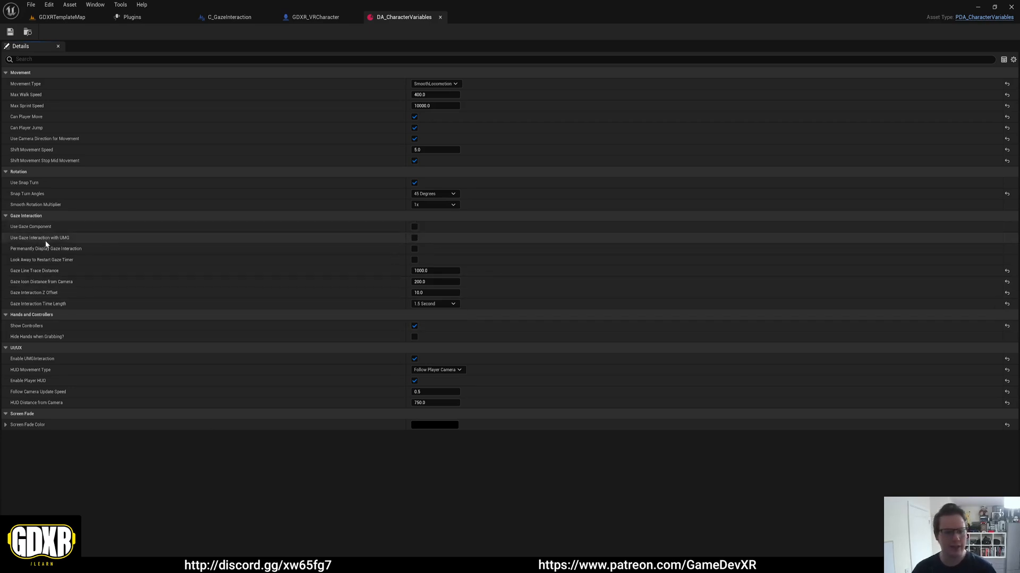
pyautogui.moveTo(414, 227)
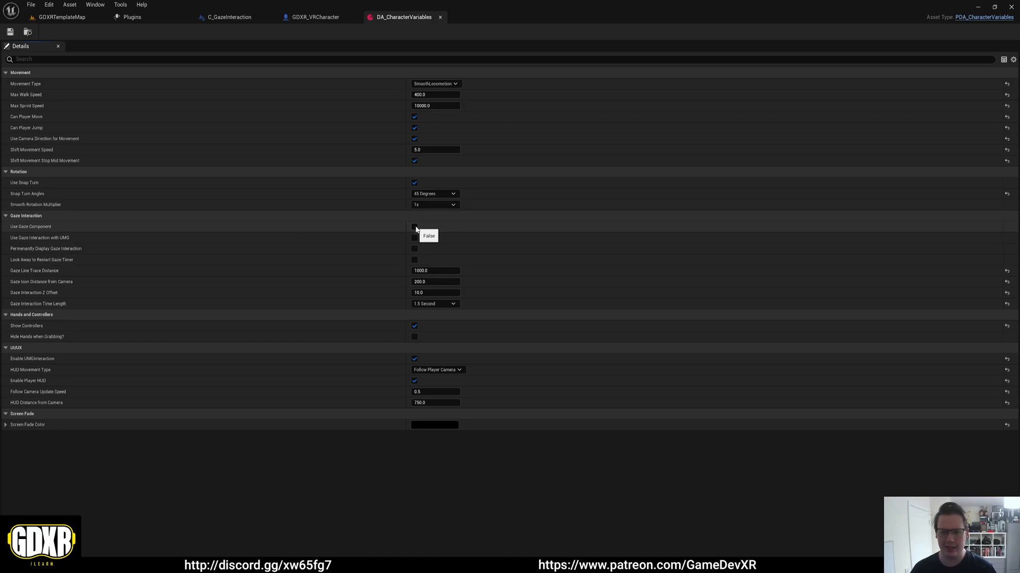
pyautogui.click(414, 226)
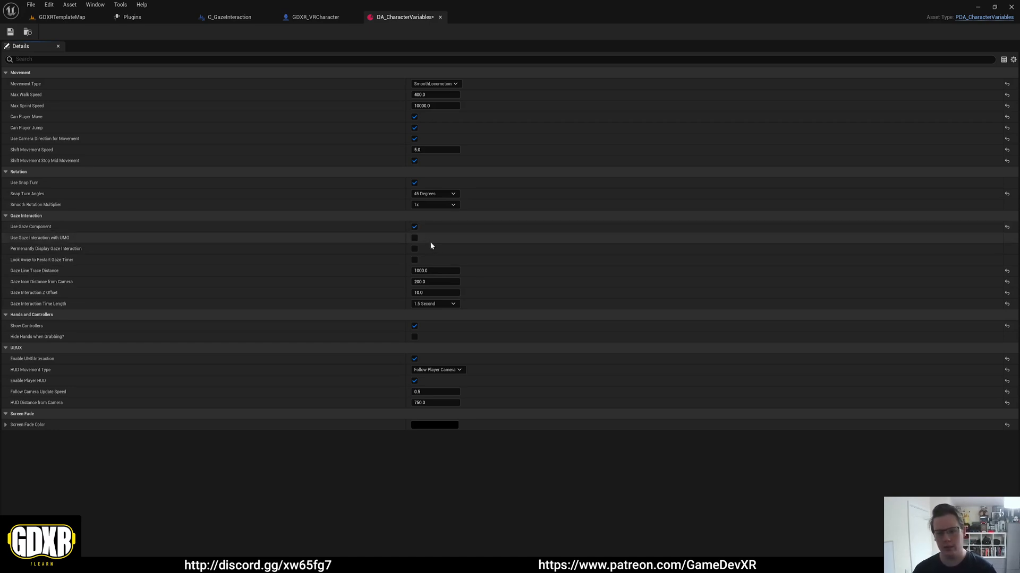
pyautogui.moveTo(441, 245)
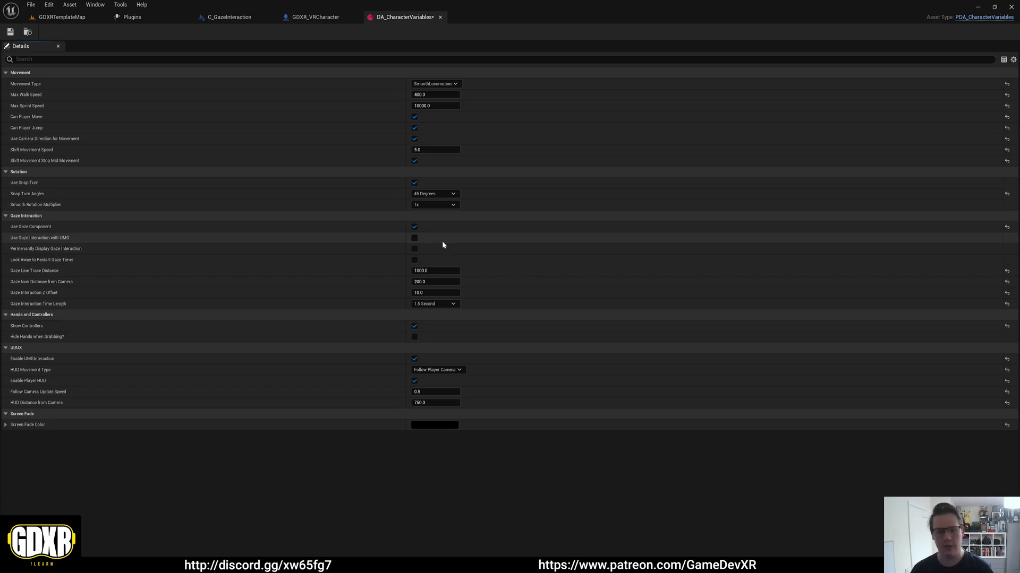
pyautogui.moveTo(369, 239)
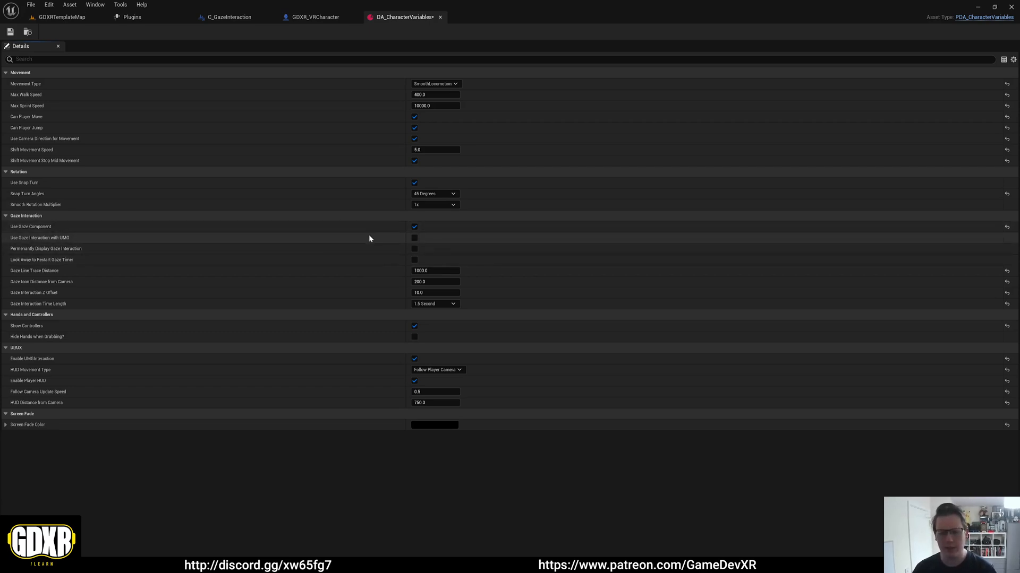
pyautogui.moveTo(58, 237)
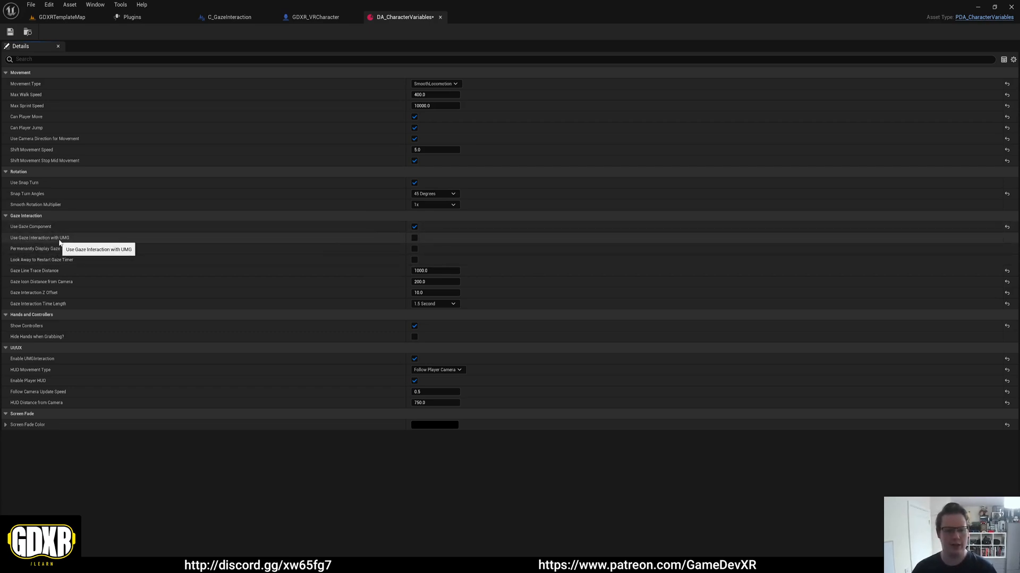
pyautogui.moveTo(246, 243)
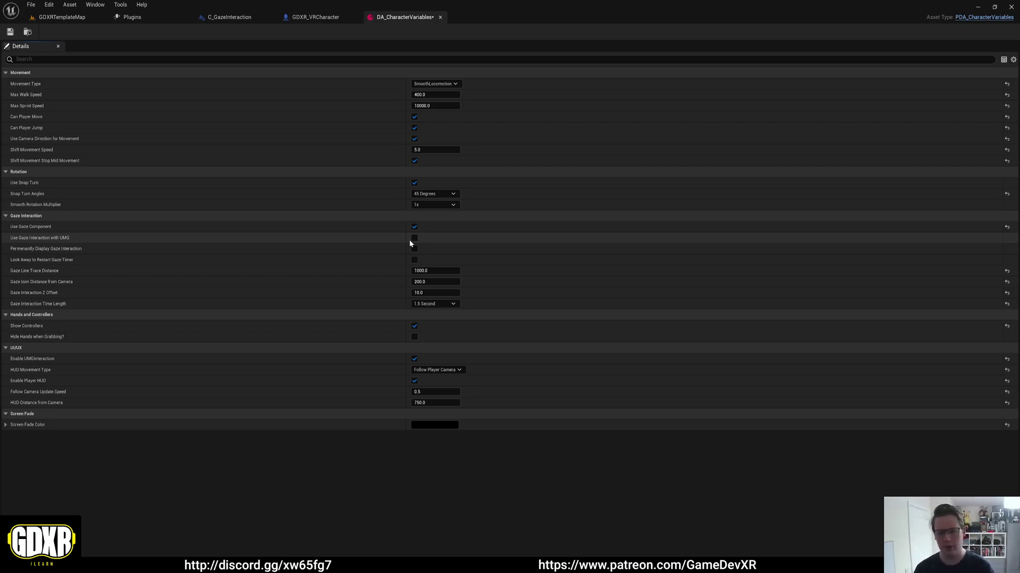
pyautogui.moveTo(415, 237)
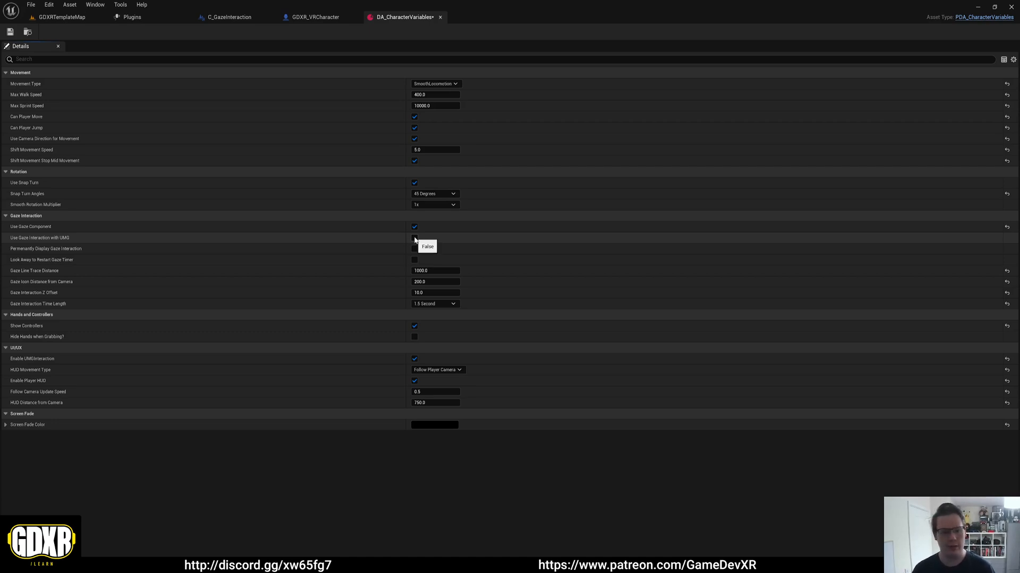
# - Enable Use Gaze Interaction with UMG and Permanently Display Gaze Interaction, keeping Time Length at 1.5 Second
pyautogui.click(414, 238)
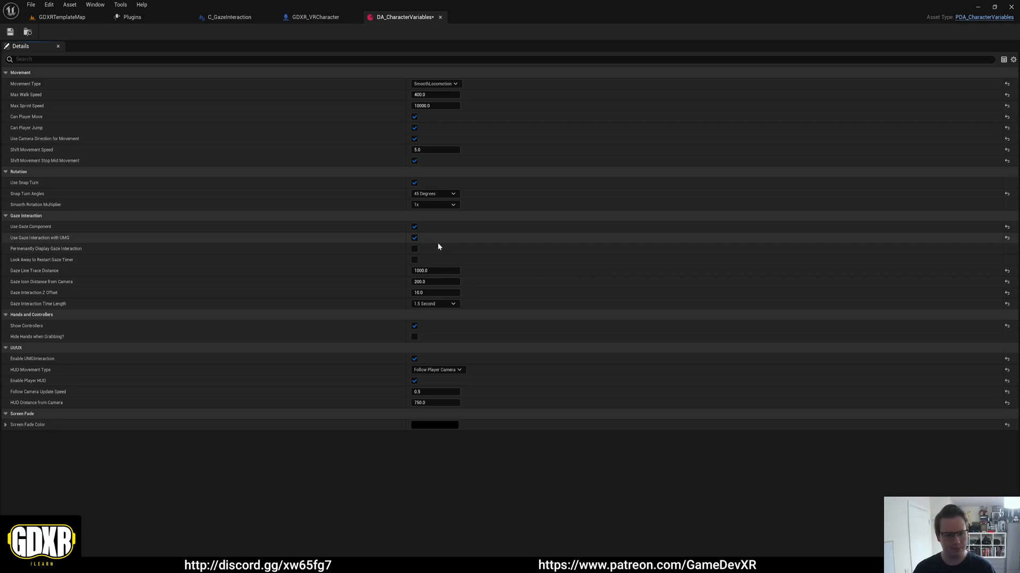
pyautogui.moveTo(44, 248)
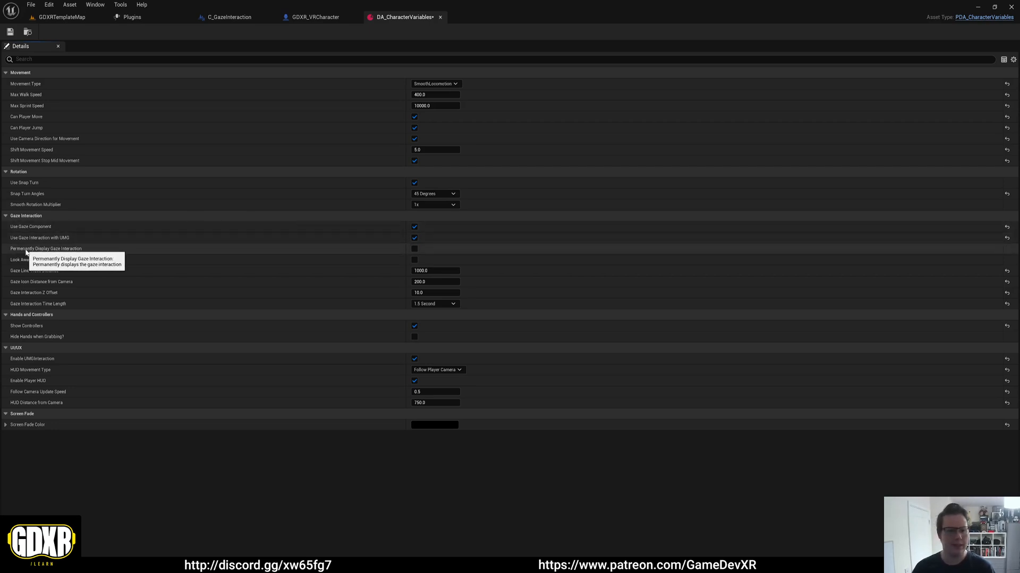
pyautogui.moveTo(396, 257)
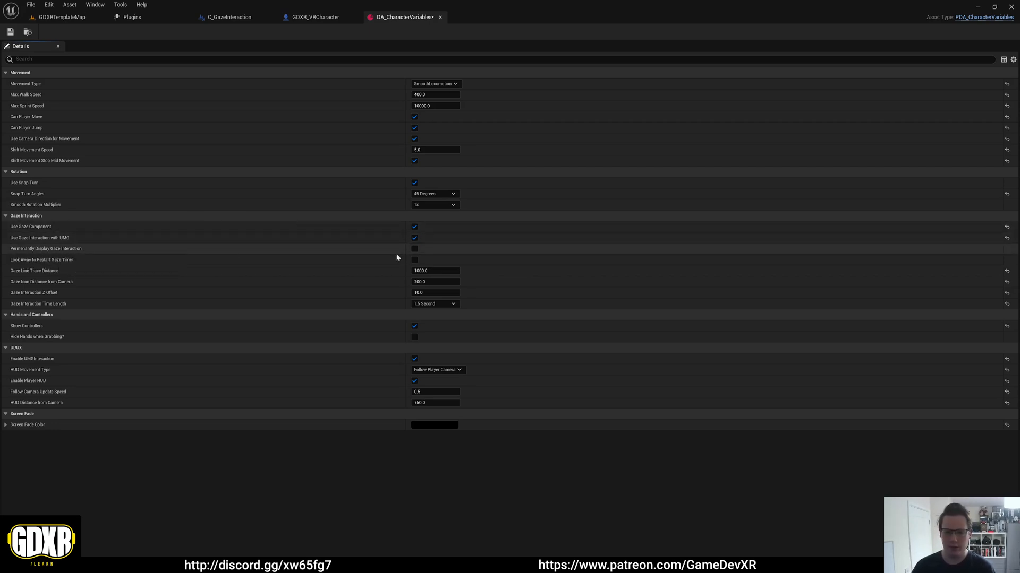
pyautogui.moveTo(416, 248)
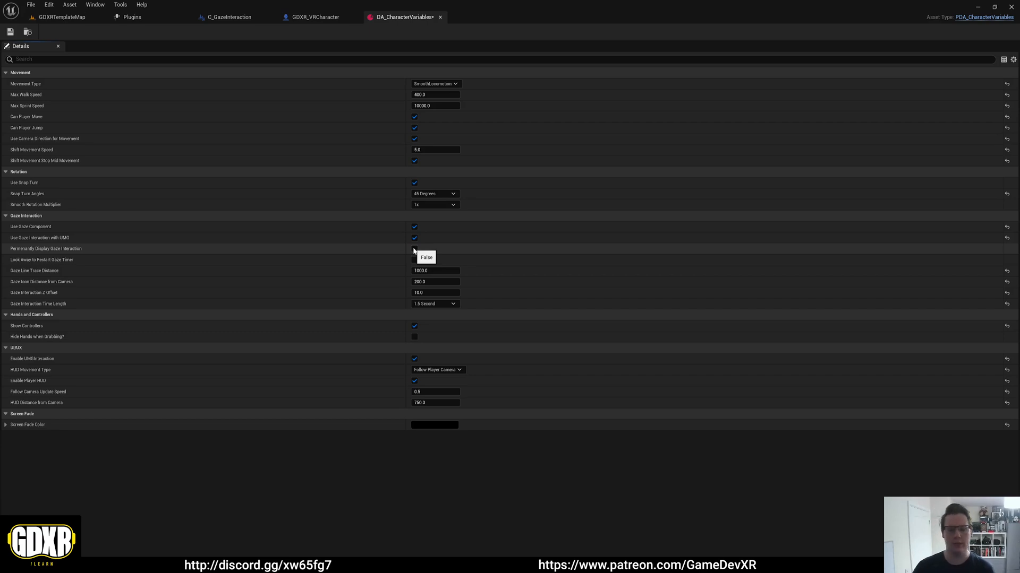
pyautogui.click(414, 259)
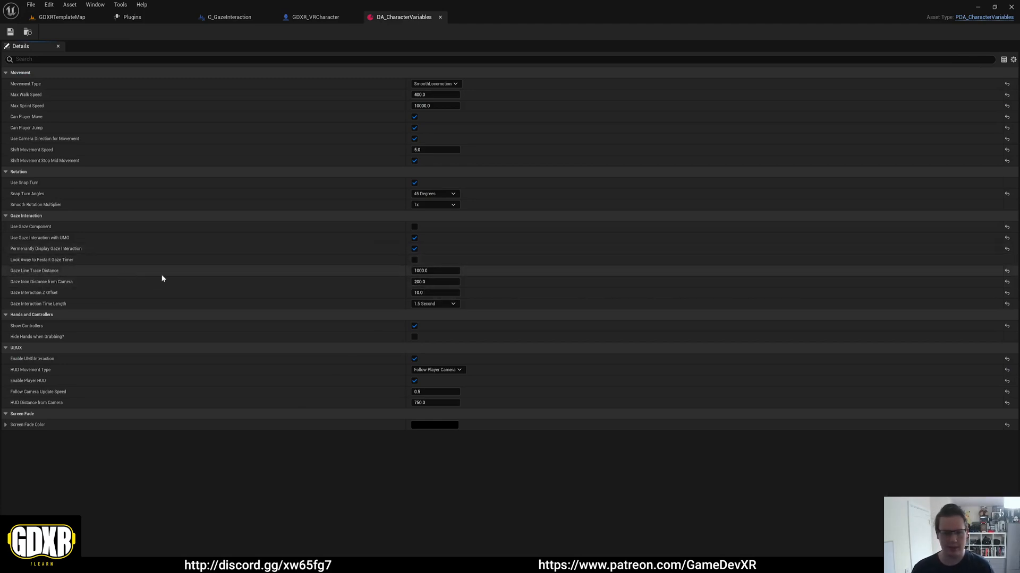
pyautogui.moveTo(94, 285)
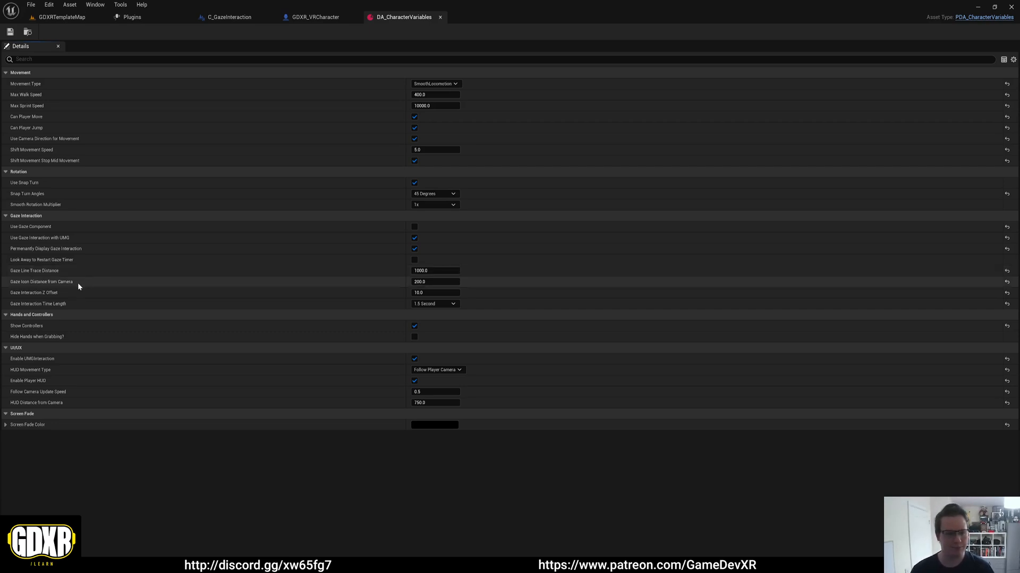
pyautogui.moveTo(83, 294)
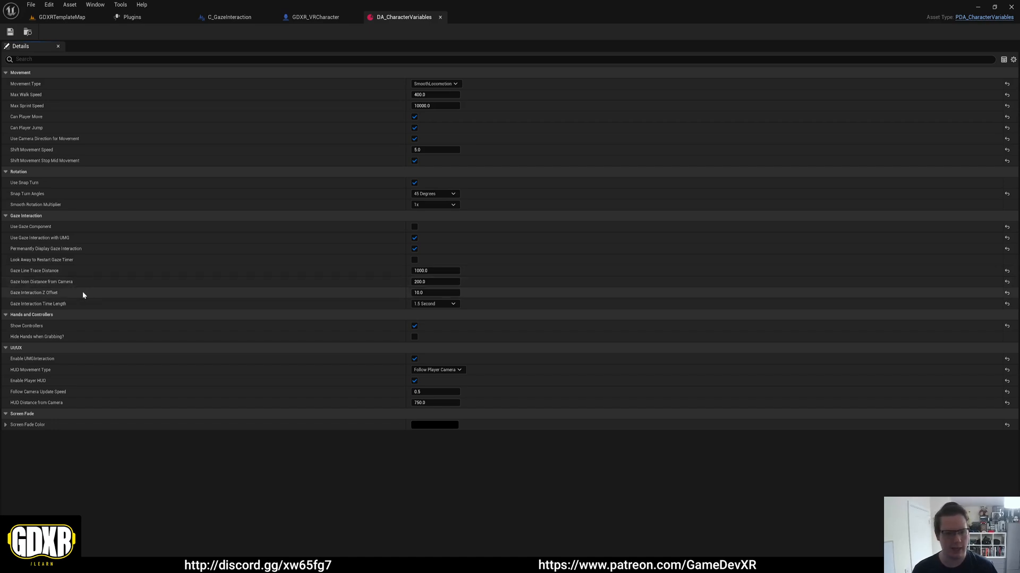
pyautogui.moveTo(56, 294)
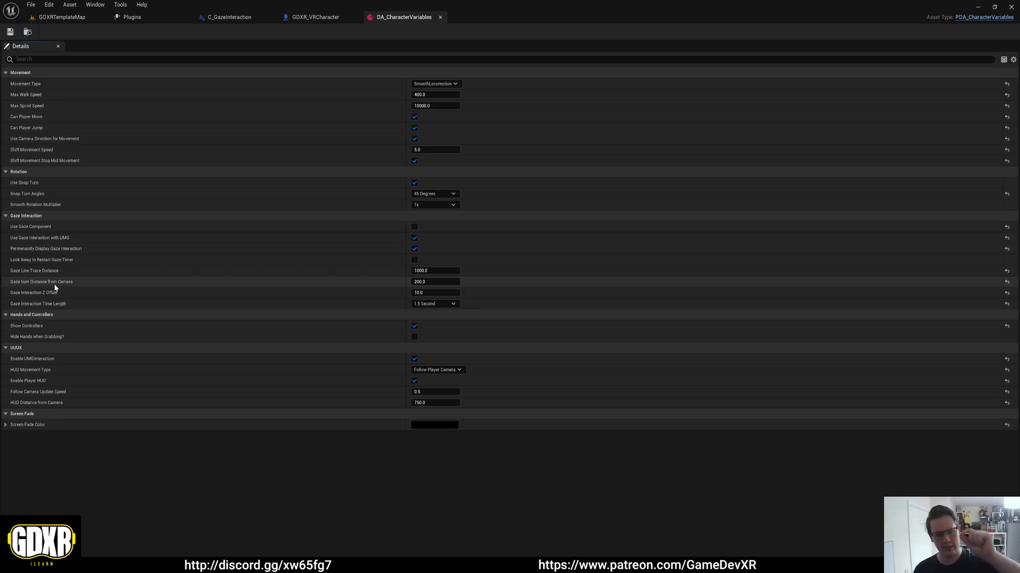
pyautogui.moveTo(56, 311)
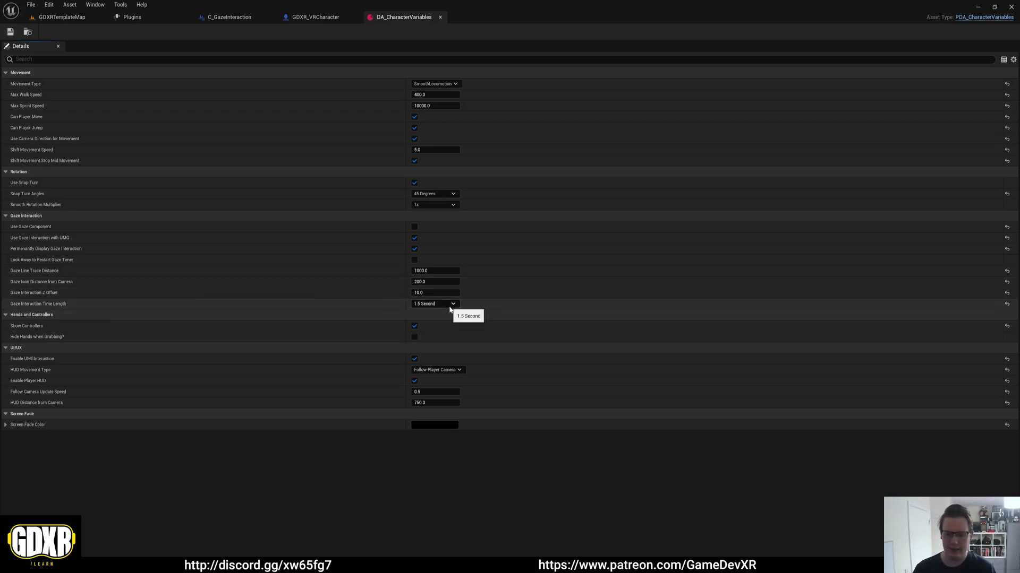
pyautogui.click(434, 304)
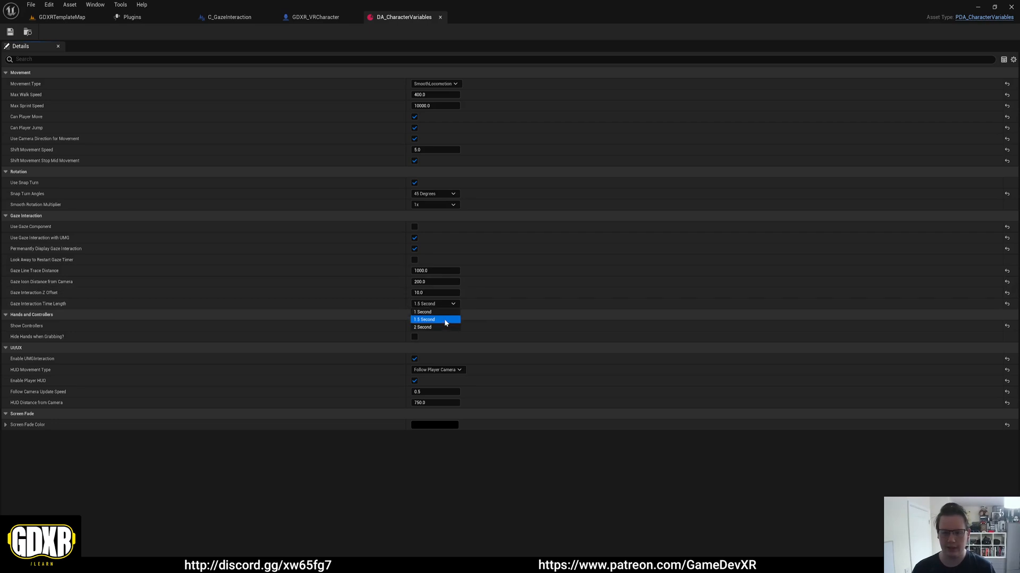
pyautogui.moveTo(133, 56)
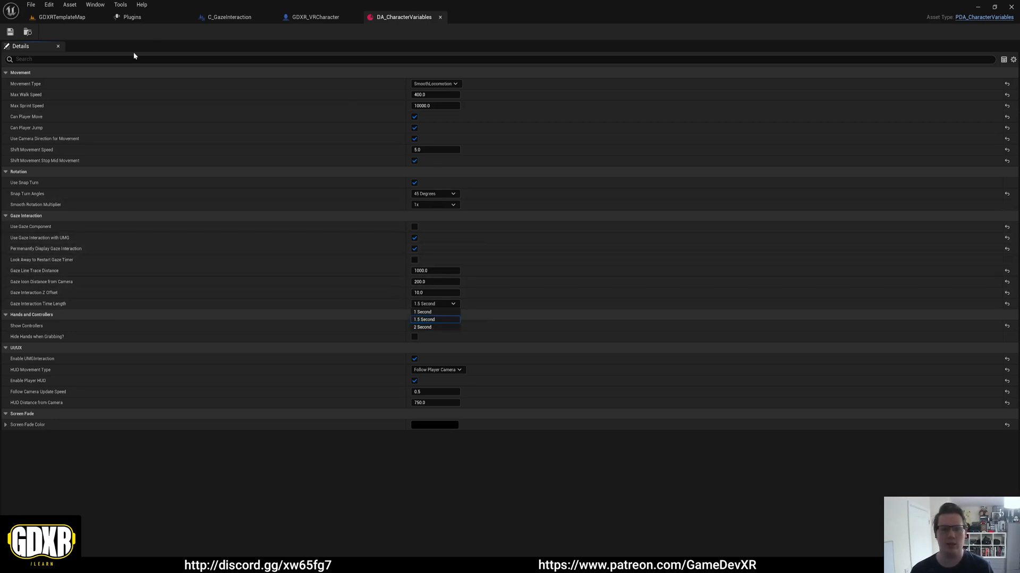
pyautogui.click(62, 17)
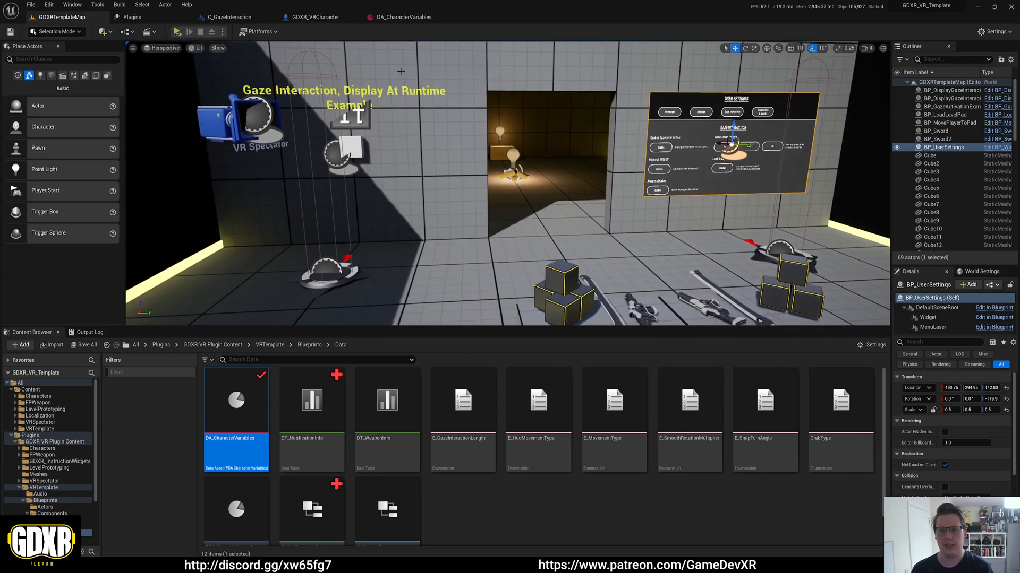
# - In DA_CharacterVariables enable Use Gaze Component, disable Permanently Display Gaze Interaction, and return to GDXRTemplateMap
pyautogui.click(225, 17)
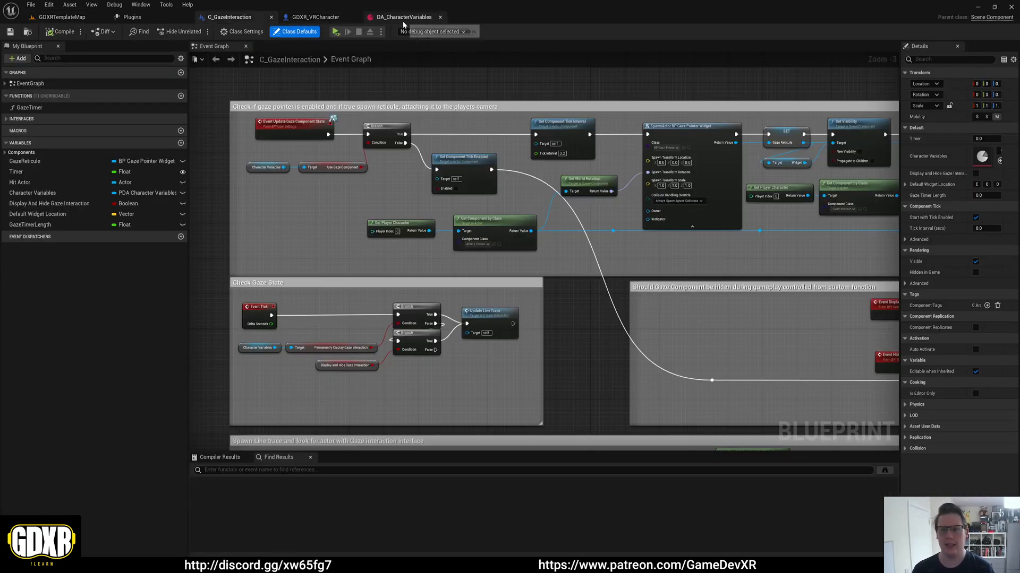
pyautogui.click(400, 17)
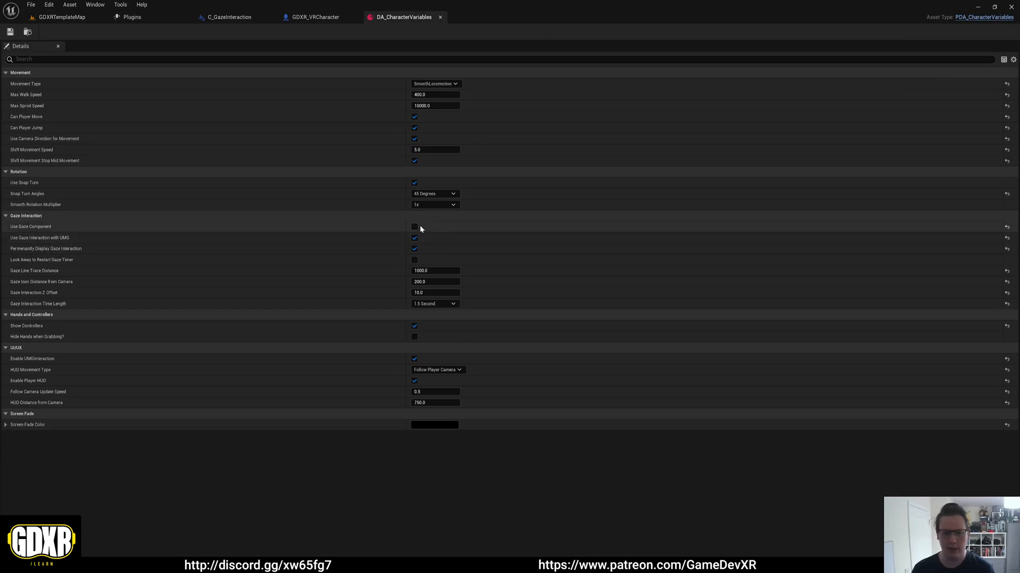
pyautogui.click(415, 226)
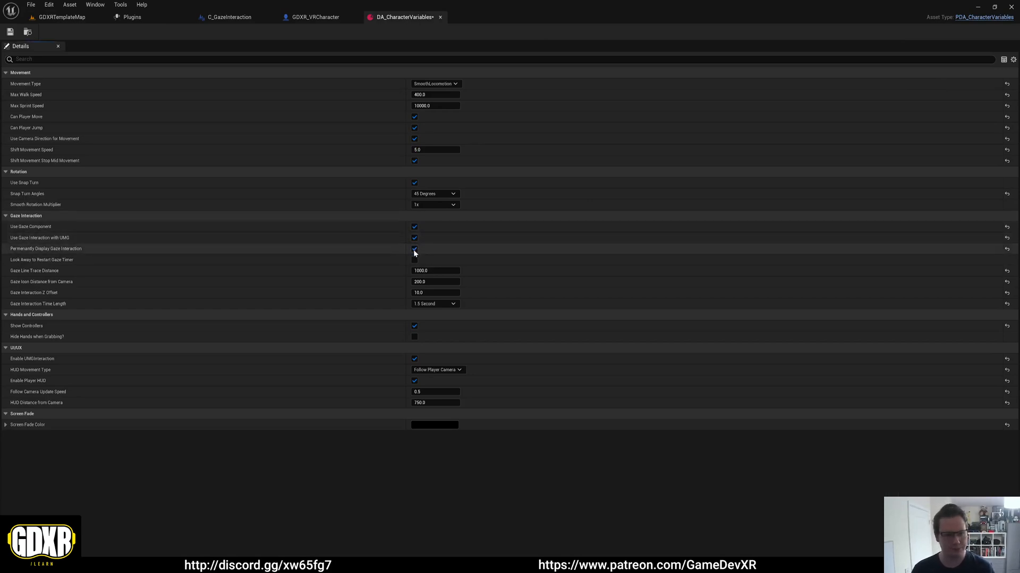
pyautogui.click(414, 259)
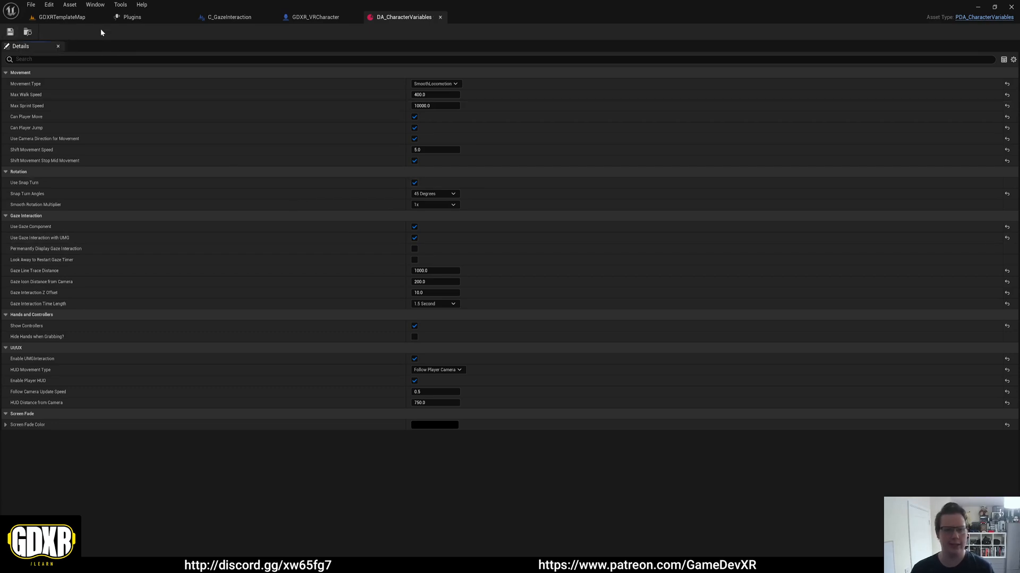
pyautogui.click(60, 17)
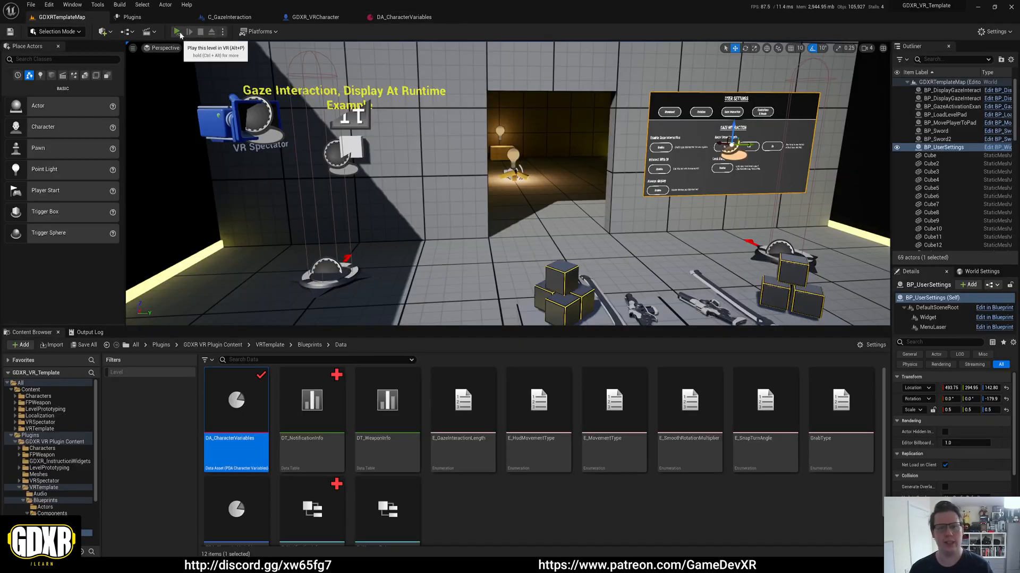
# - Play the level in VR to view the gaze example, then browse to the Data folder
pyautogui.click(178, 31)
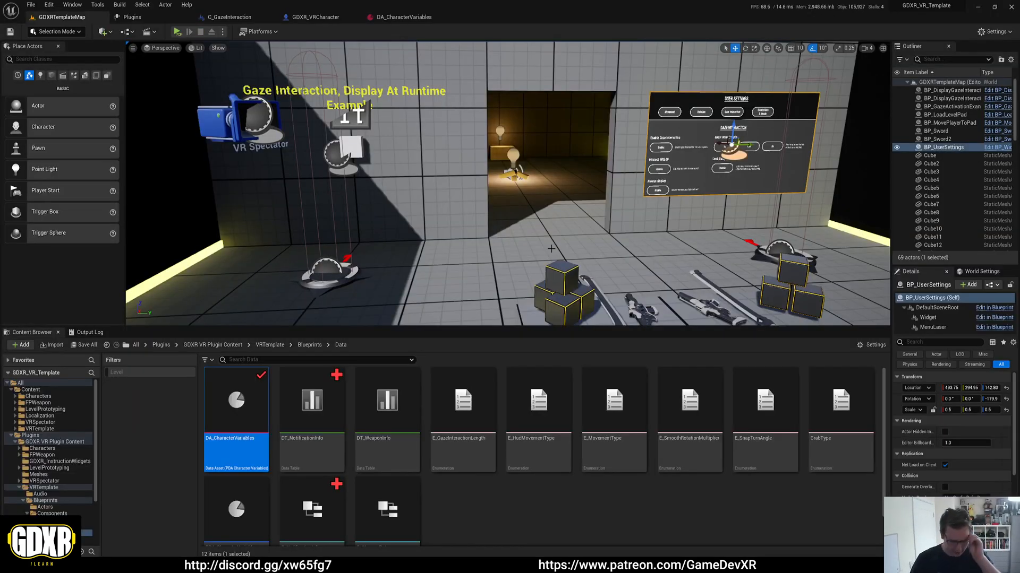
pyautogui.click(400, 17)
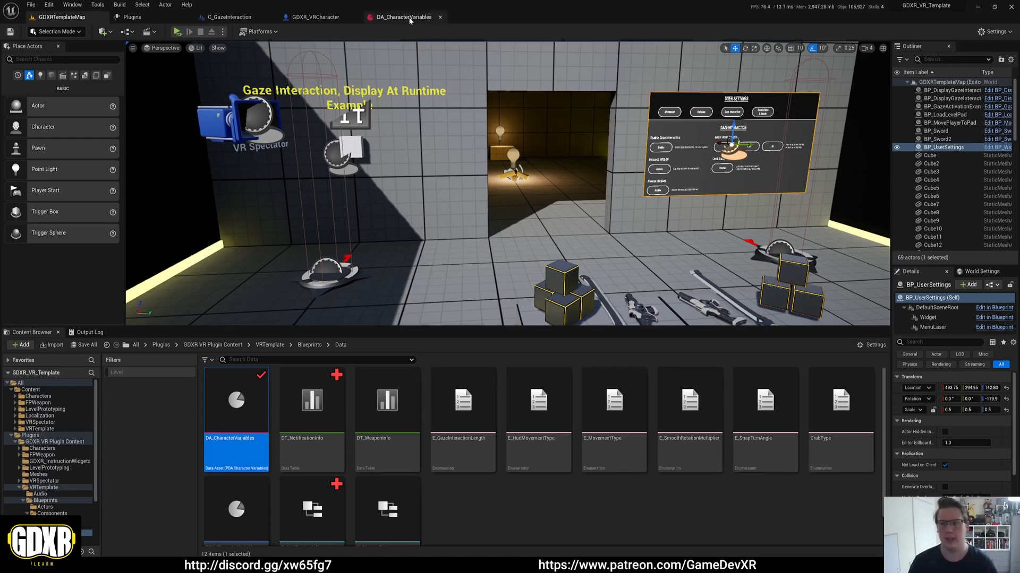
pyautogui.doubleClick(236, 448)
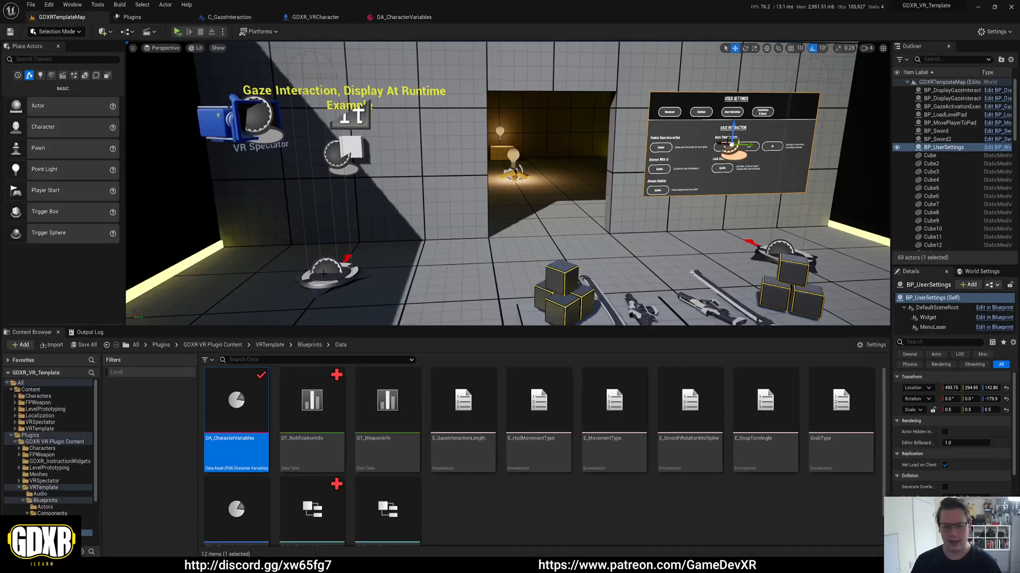
# - Edit BP_DisplayGazeInteractionExample from the viewport actor's context menu and view its graph
pyautogui.rightClick(332, 272)
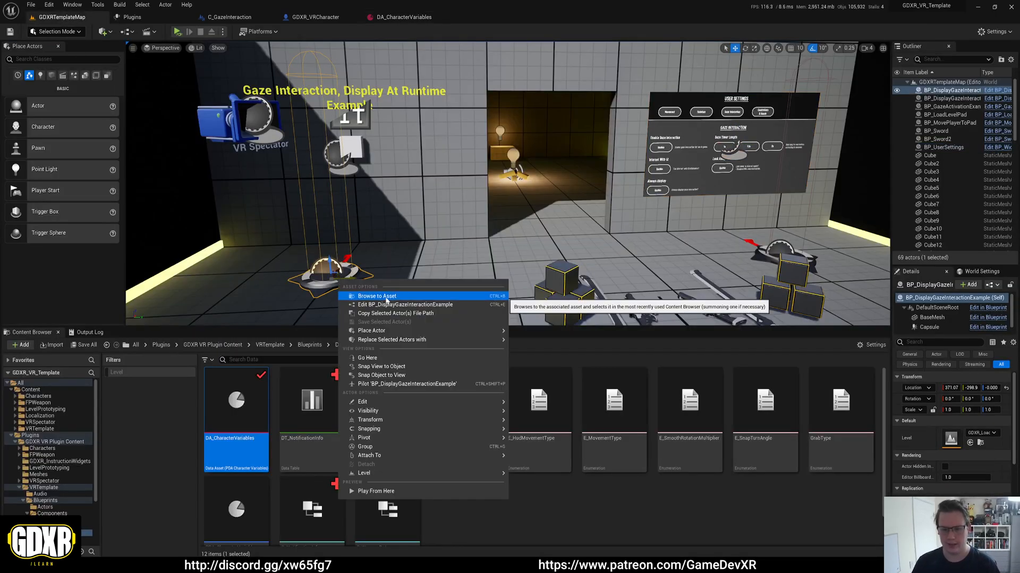
pyautogui.click(376, 296)
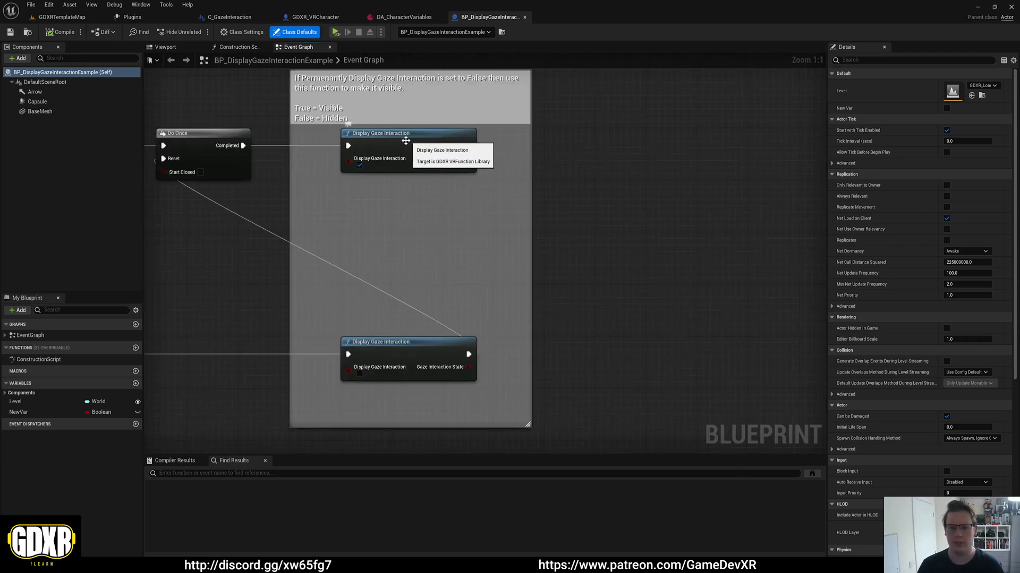
pyautogui.moveTo(359, 167)
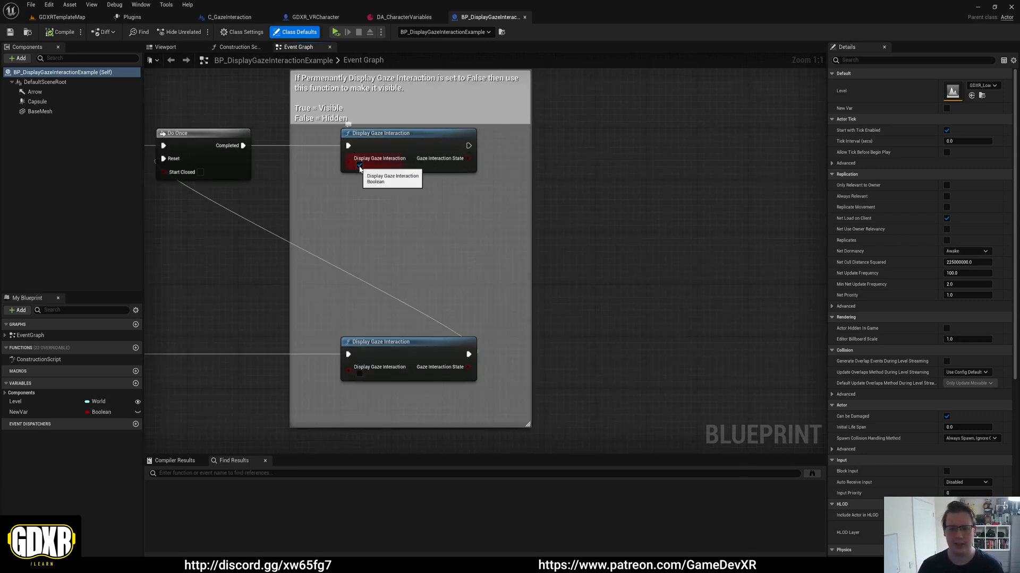
pyautogui.scroll(-3)
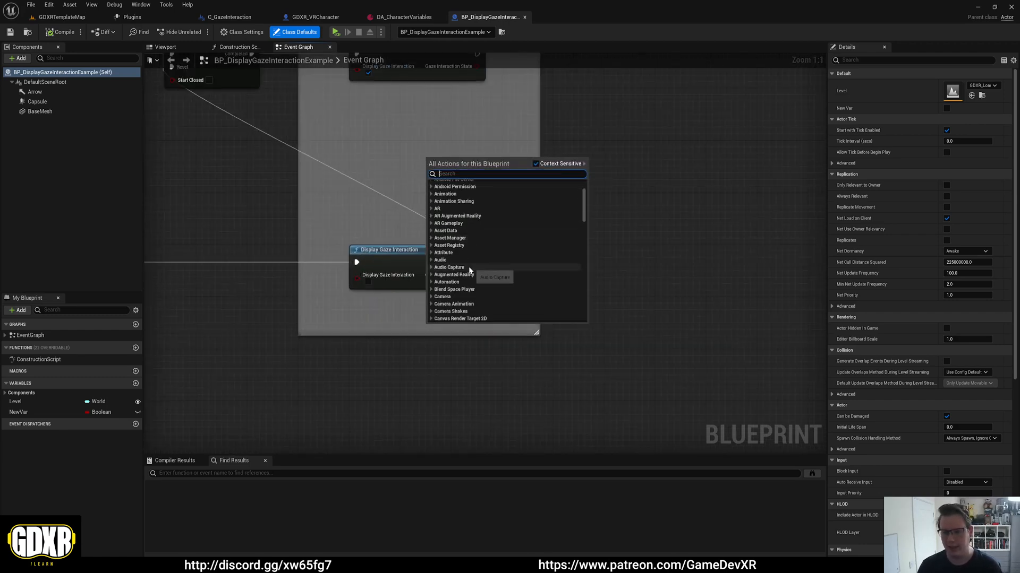
# - Dismiss the All Actions menu and switch to the DA_CharacterVariables asset
pyautogui.scroll(-3)
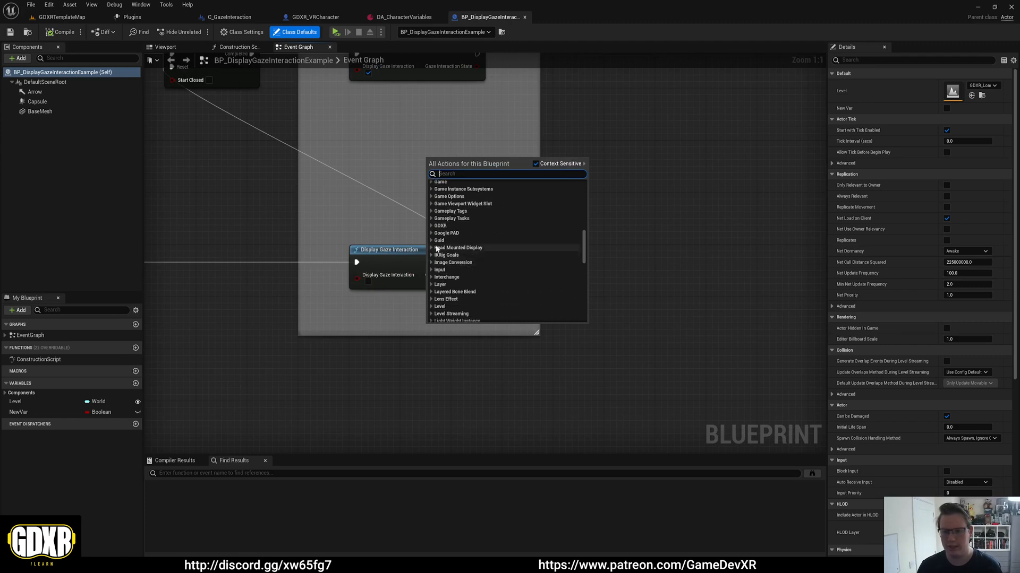
pyautogui.click(439, 226)
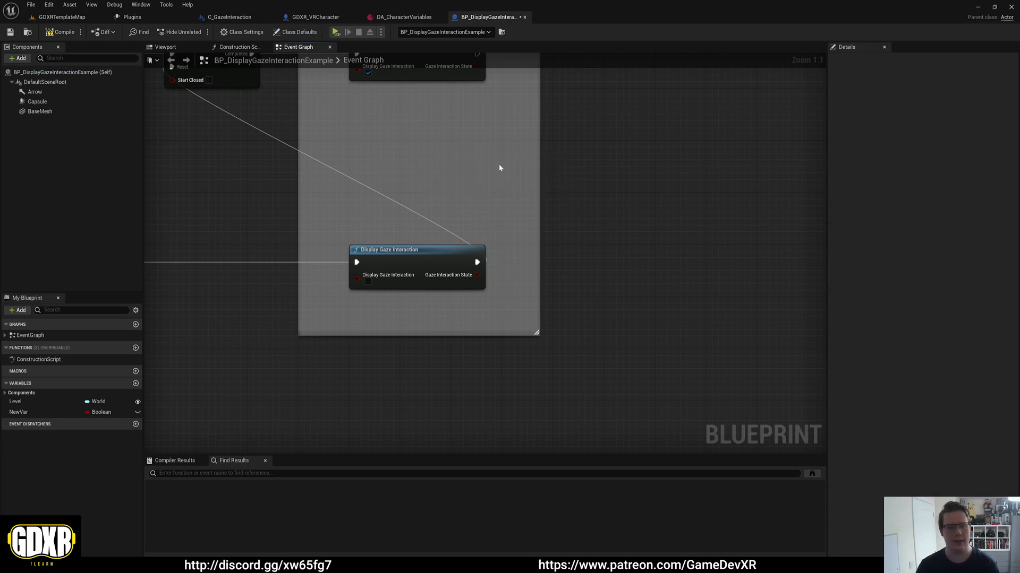
pyautogui.click(401, 17)
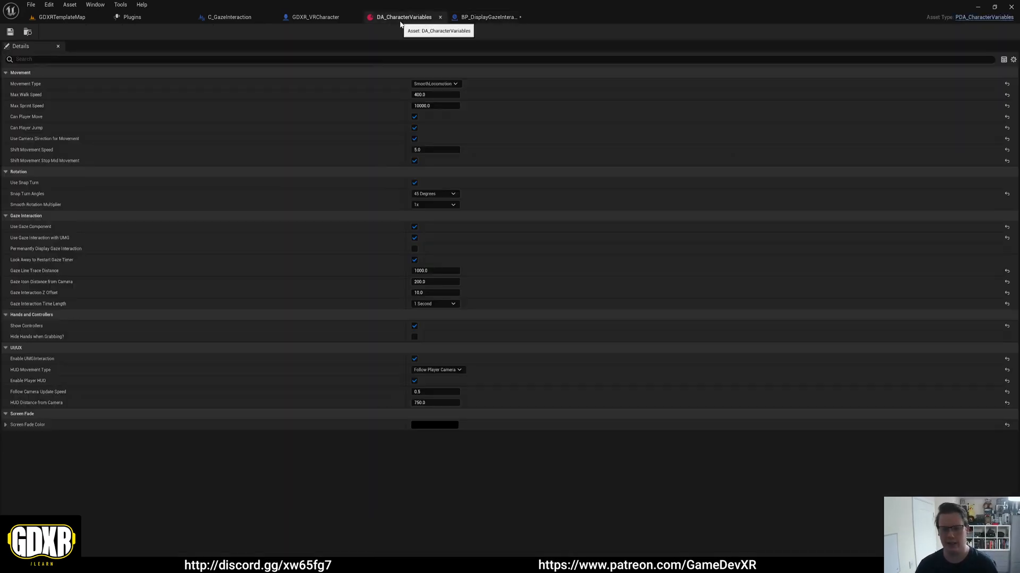
pyautogui.moveTo(419, 229)
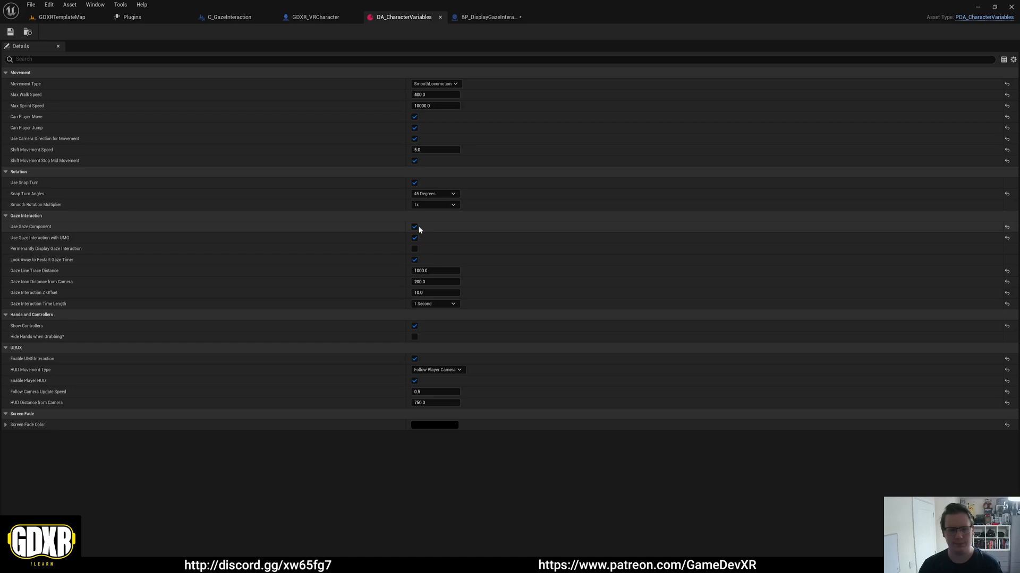
# - Enable Permanently Display Gaze Interaction and switch back to BP_DisplayGazeInteractionExample
pyautogui.click(414, 226)
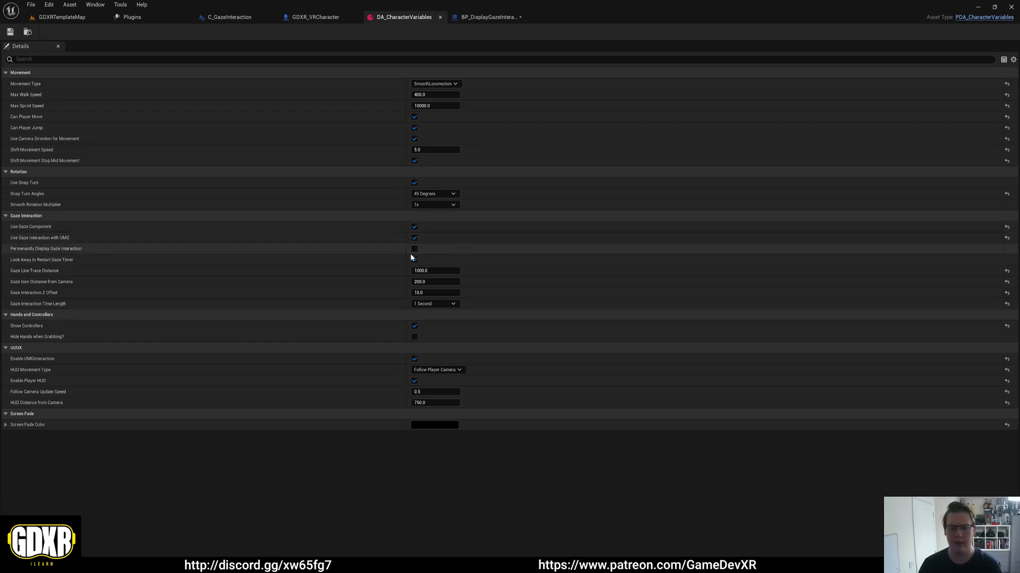
pyautogui.moveTo(414, 249)
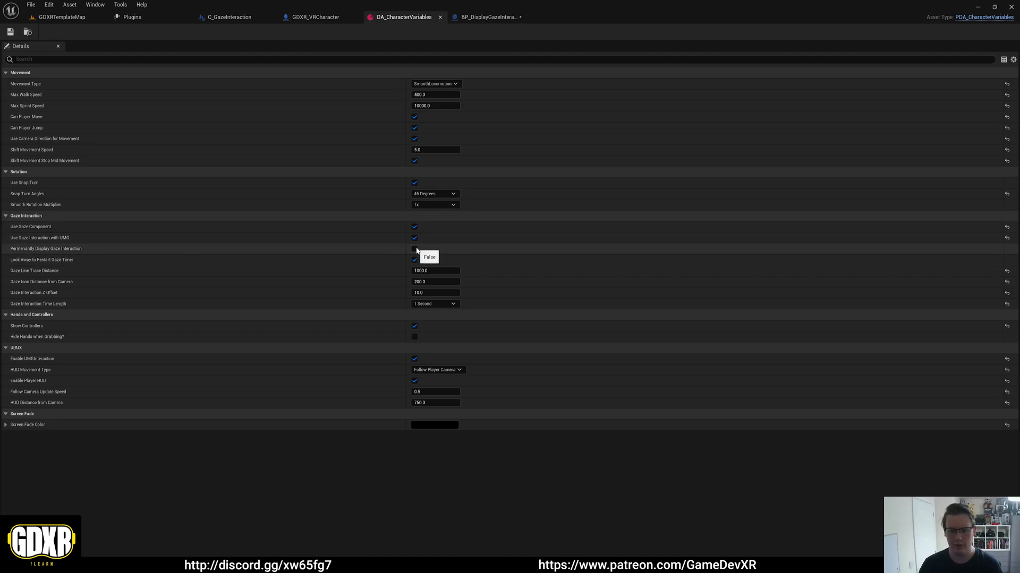
pyautogui.click(487, 17)
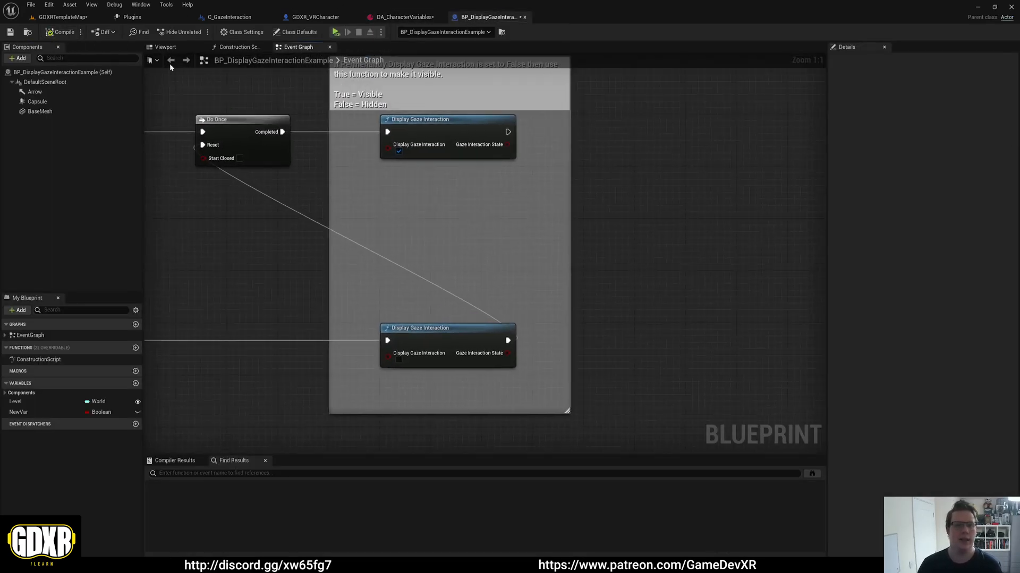
# - Review the Branch and Display Gaze Interaction nodes, then switch to DA_CharacterVariables
pyautogui.click(334, 32)
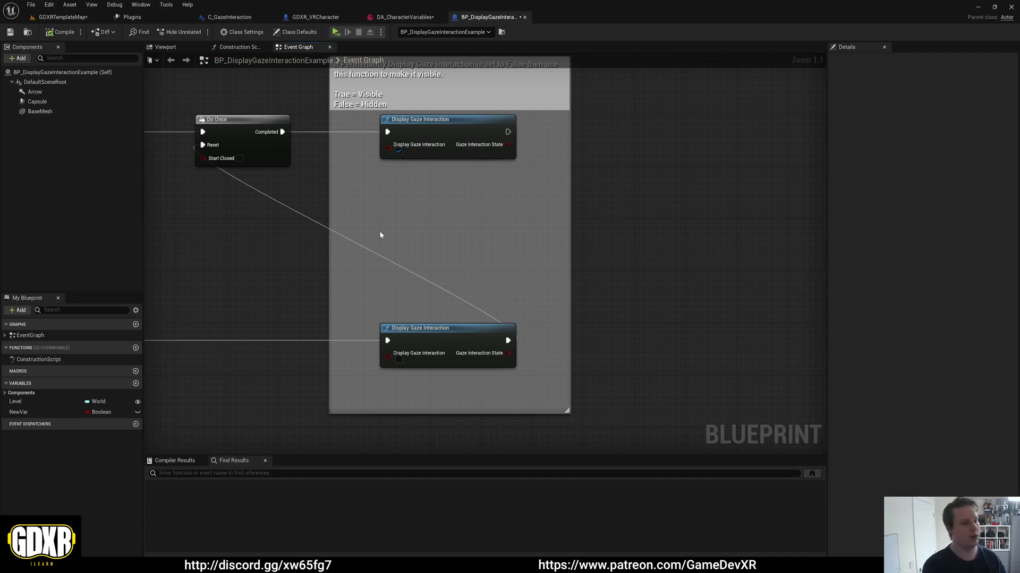
pyautogui.moveTo(382, 227)
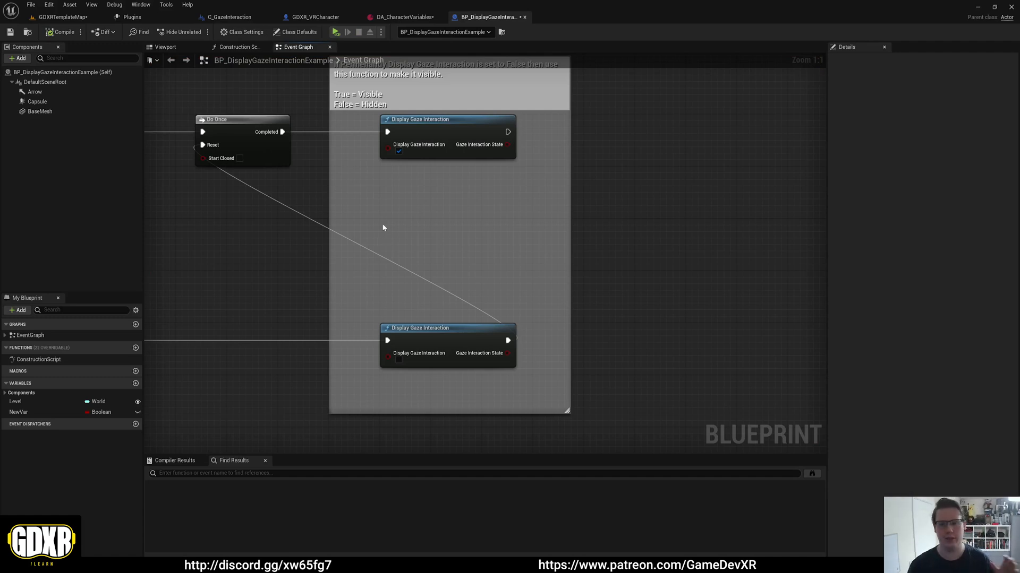
pyautogui.click(447, 119)
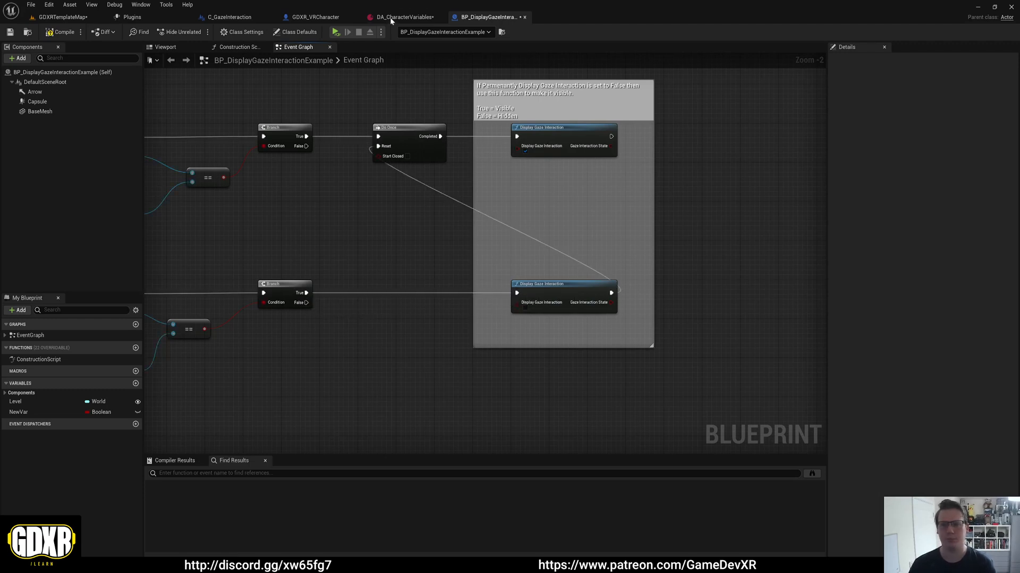
pyautogui.click(401, 17)
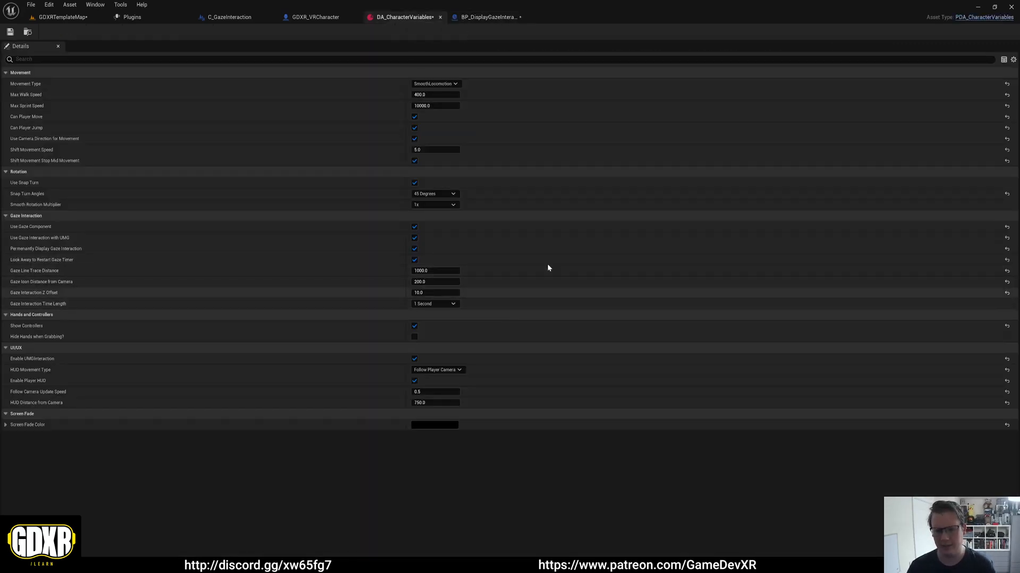
pyautogui.moveTo(455, 257)
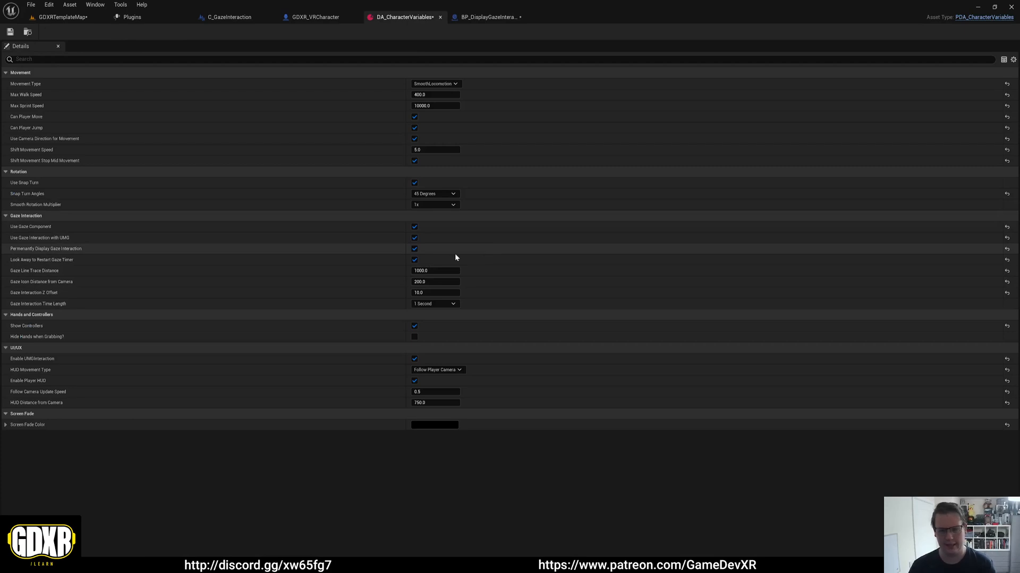
pyautogui.moveTo(424, 254)
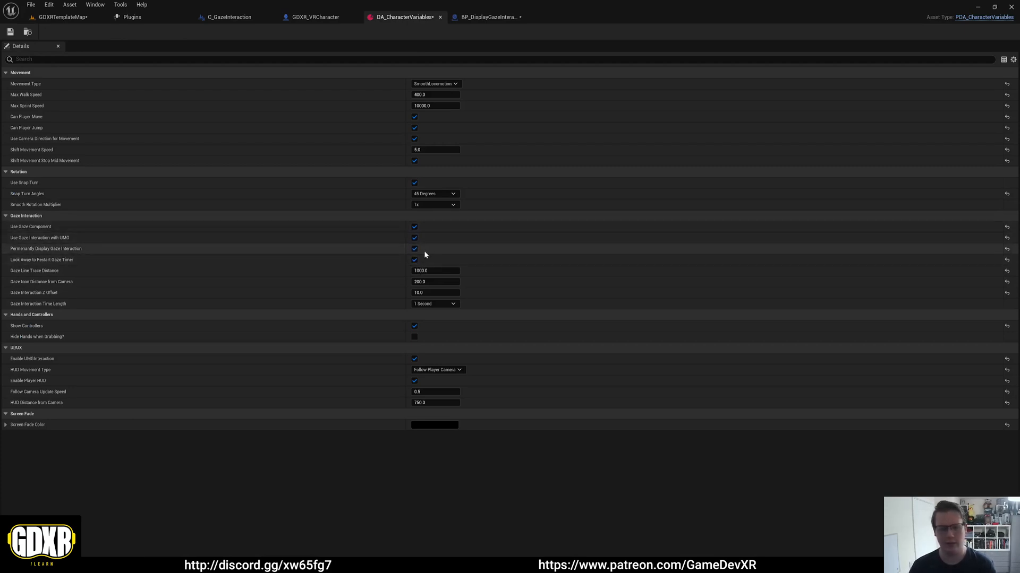
pyautogui.moveTo(455, 258)
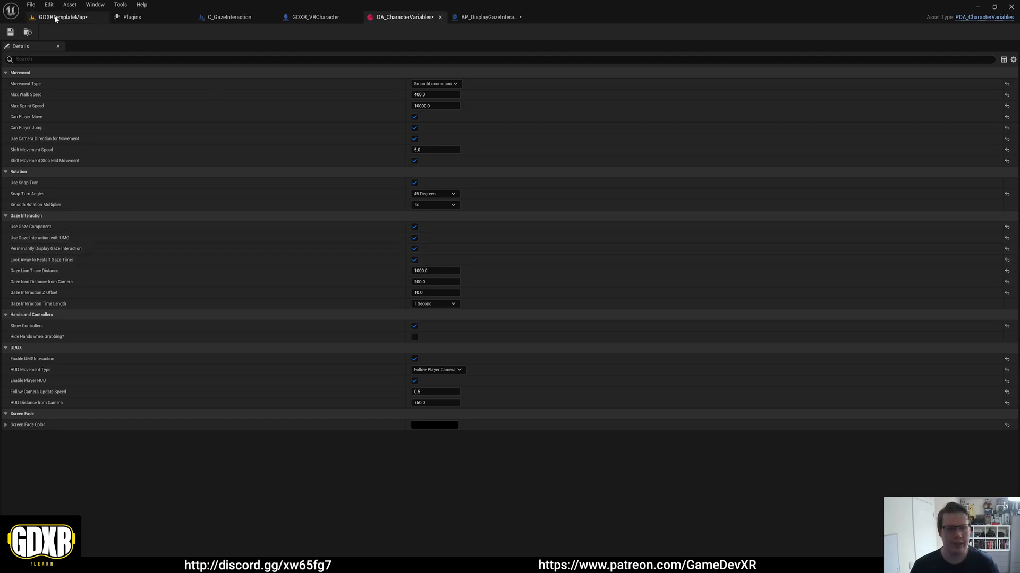
pyautogui.moveTo(62, 17)
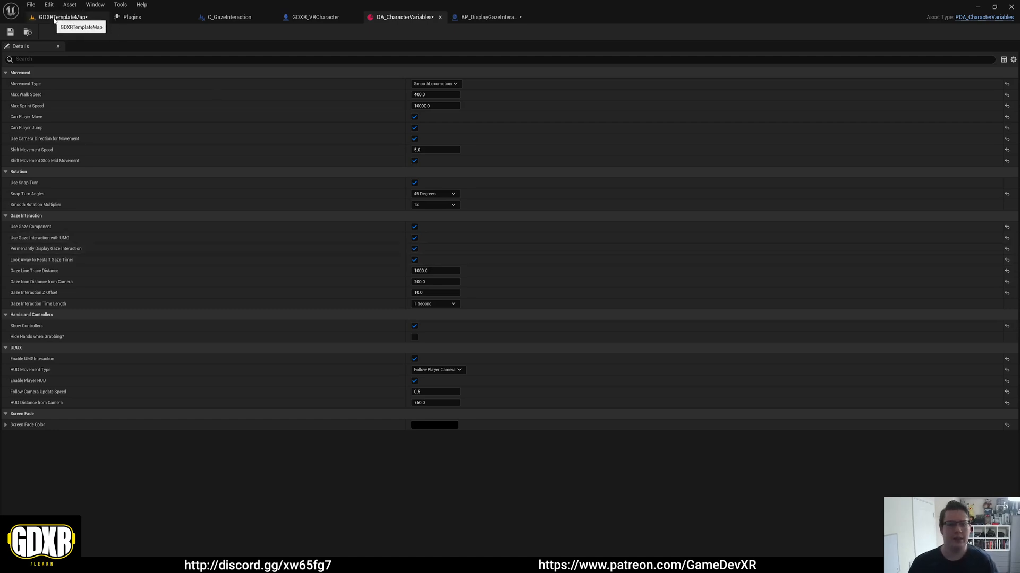
# - Leave the GDXR_VRCharacter blueprint and return to the C_GazeInteraction component's Event Graph
pyautogui.click(314, 17)
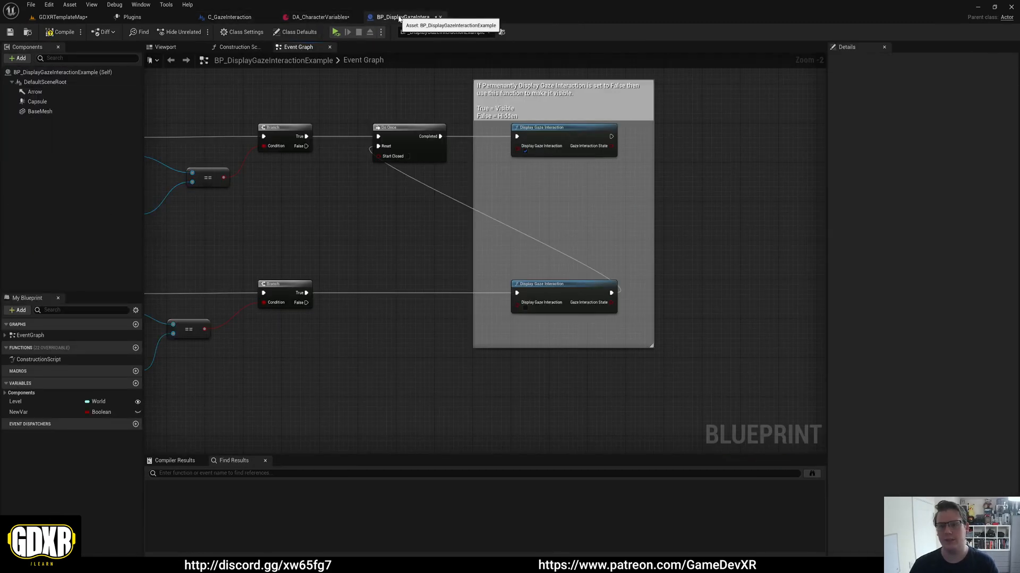
pyautogui.click(227, 16)
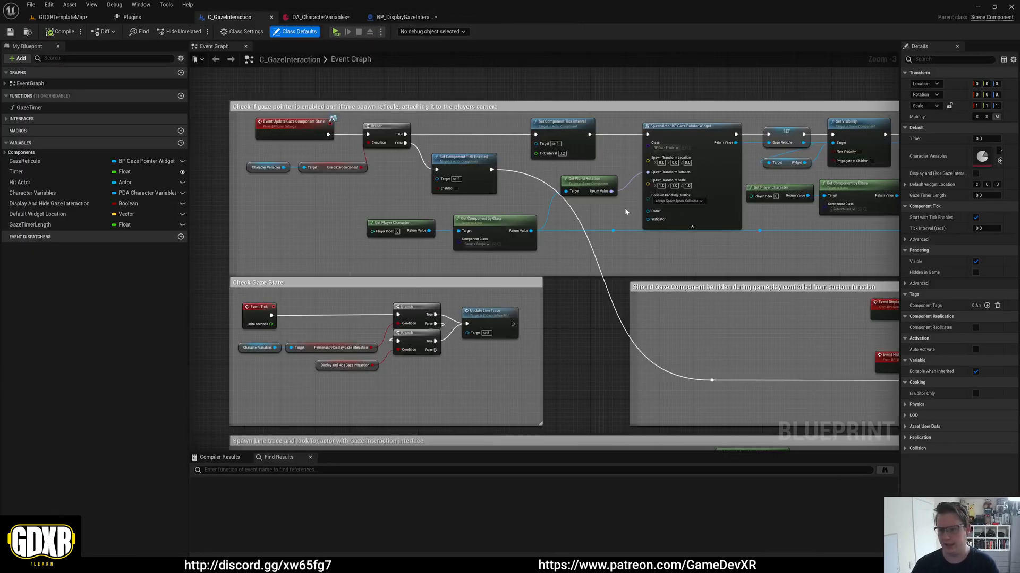